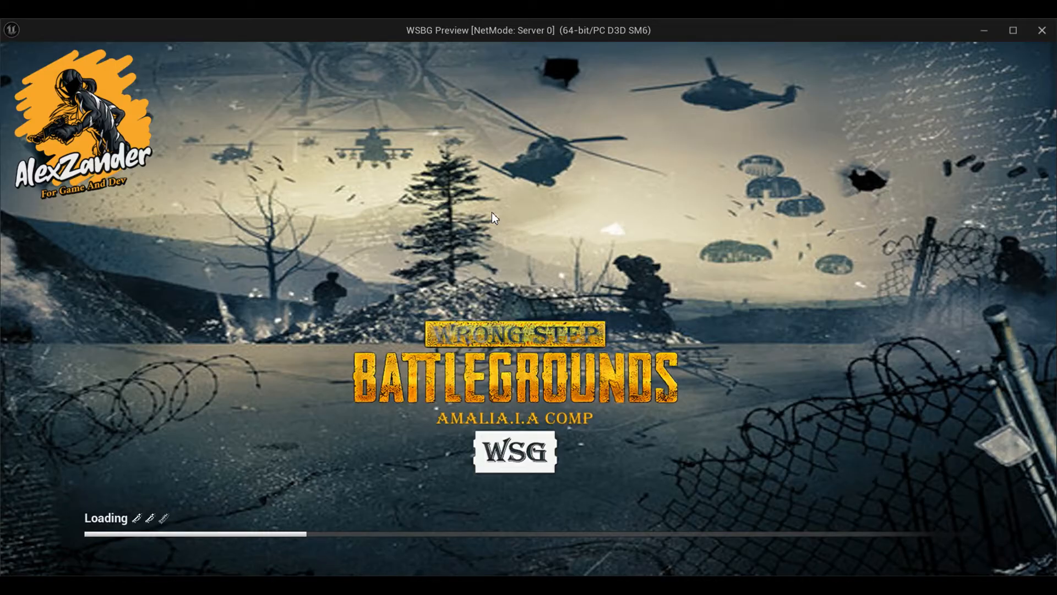
{"action": "mouse_move", "coordinate": [550, 310]}
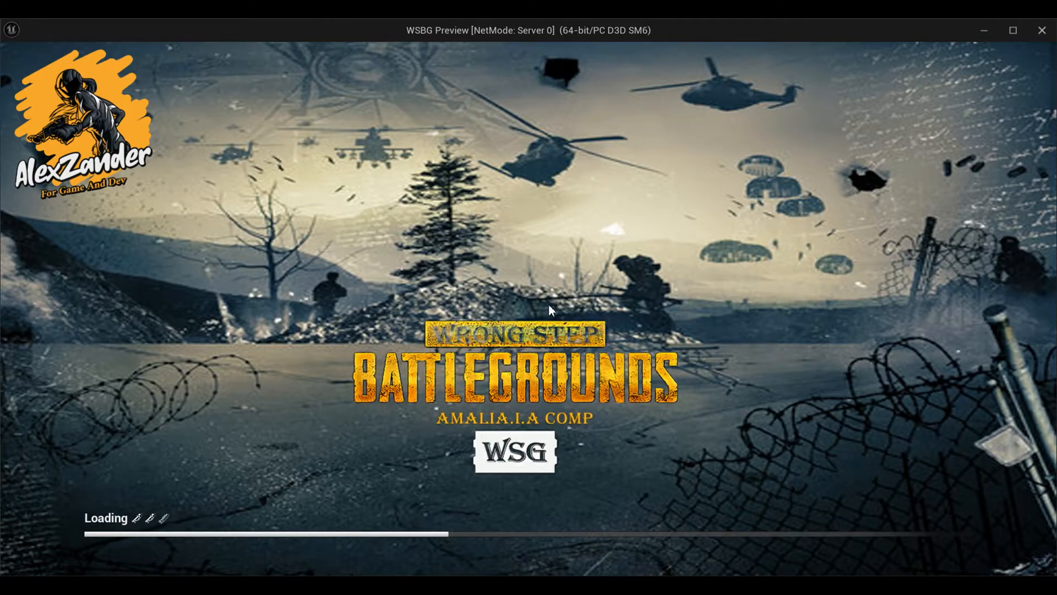
{"action": "mouse_move", "coordinate": [515, 349]}
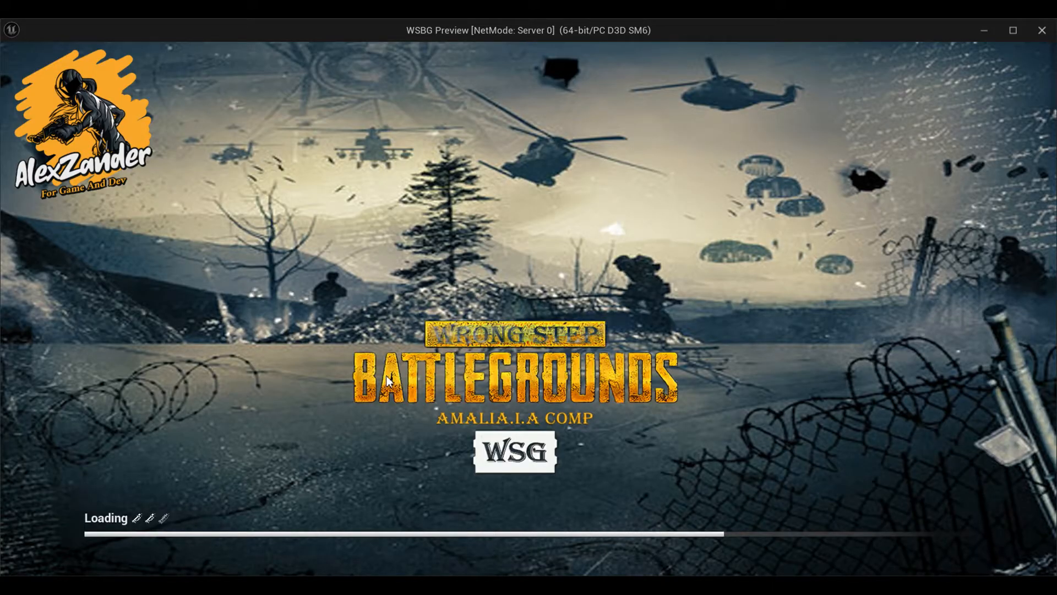
{"action": "mouse_move", "coordinate": [421, 443]}
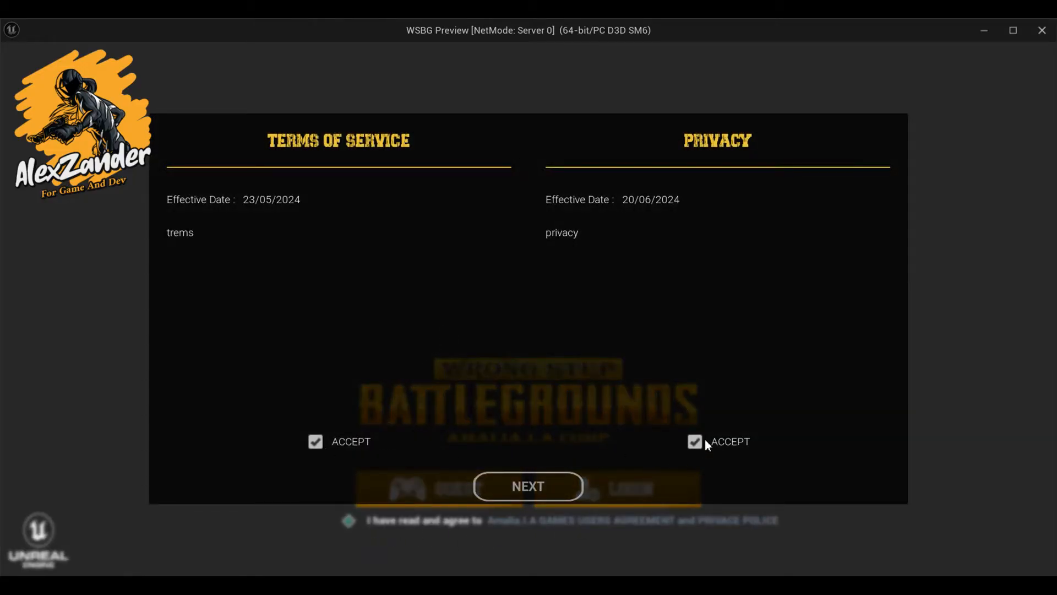
Preview the game and click NEXT with both ACCEPT boxes unticked on the Terms/Privacy screen.
{"action": "left_click", "coordinate": [528, 487]}
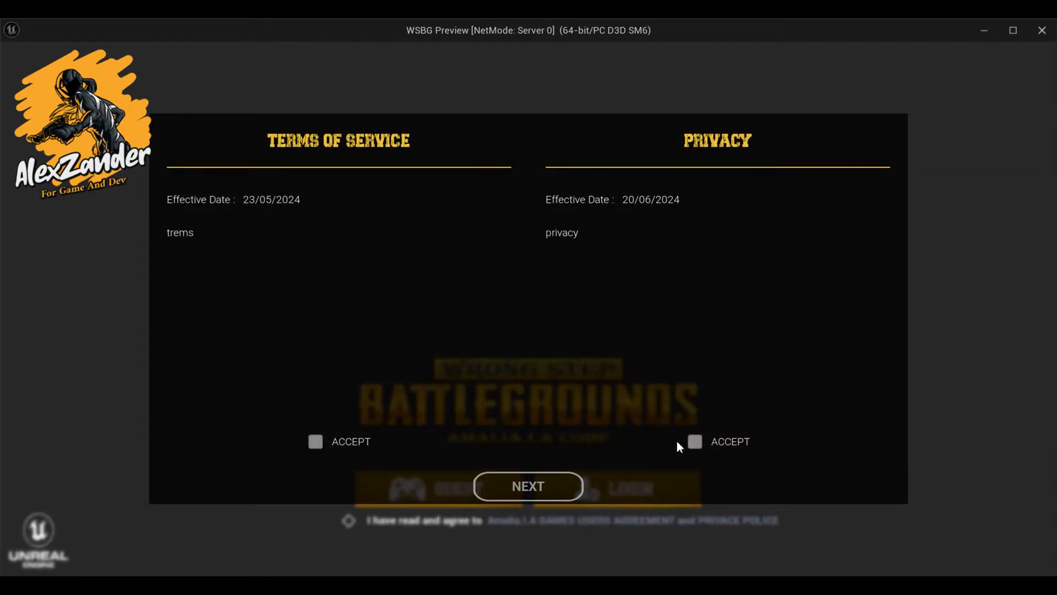
{"action": "mouse_move", "coordinate": [528, 492]}
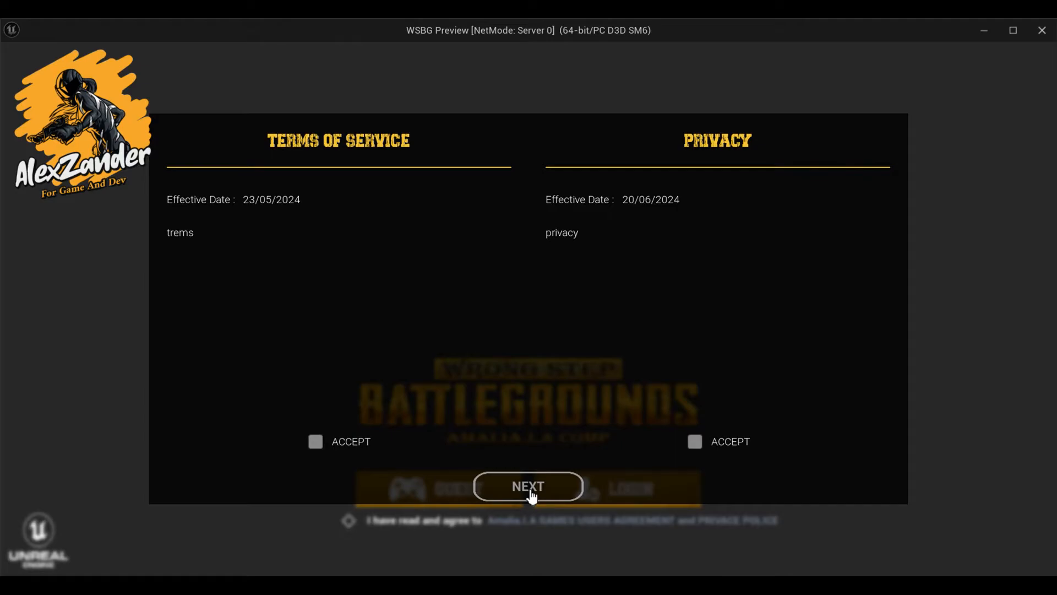
{"action": "left_click", "coordinate": [528, 487]}
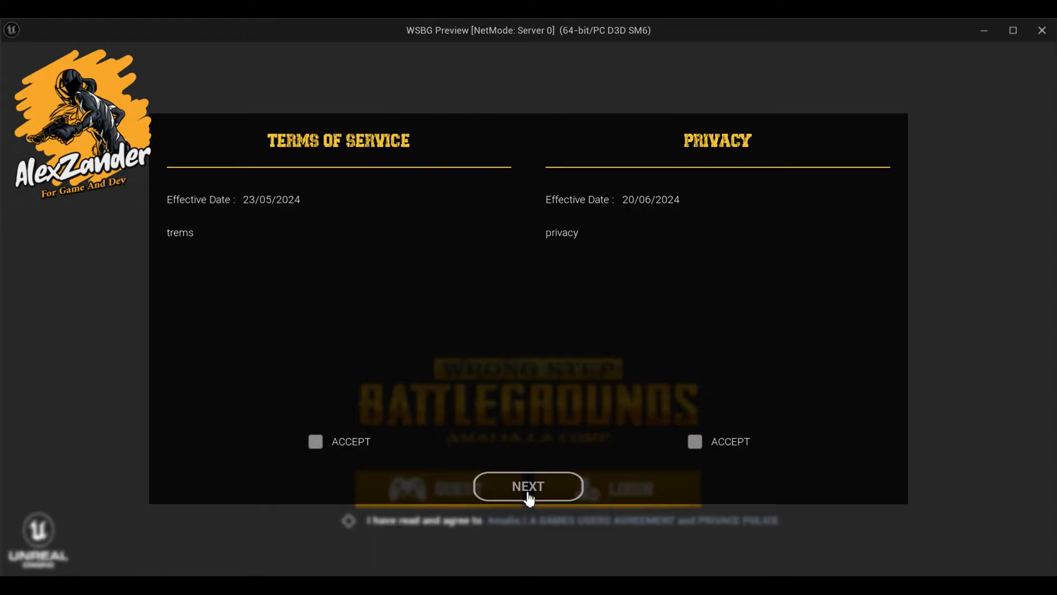
{"action": "left_click", "coordinate": [528, 486]}
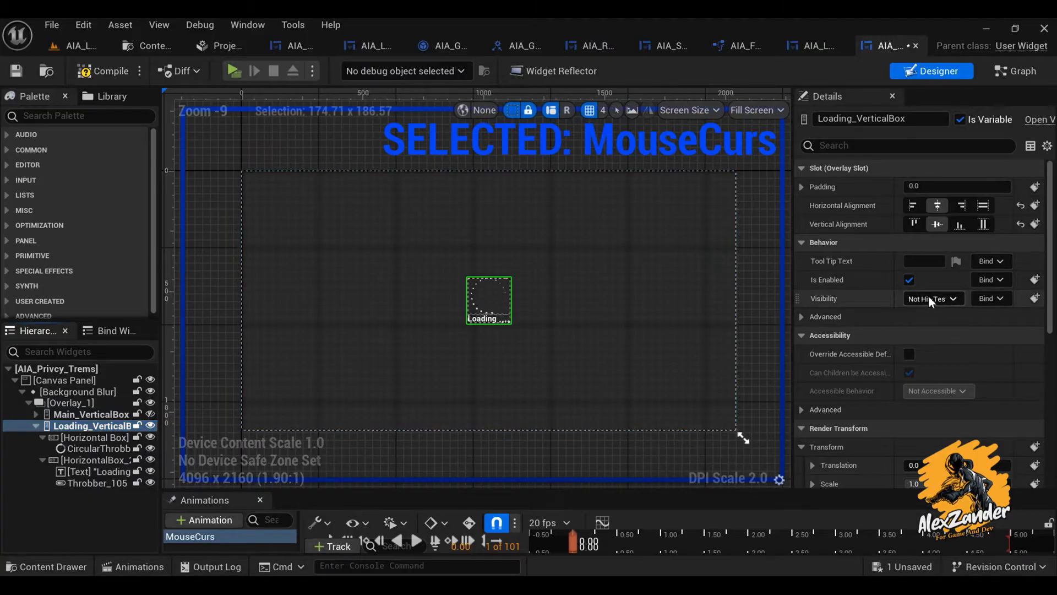
Create a ShowLoading animation with a property track for the loading box.
{"action": "left_click", "coordinate": [932, 298]}
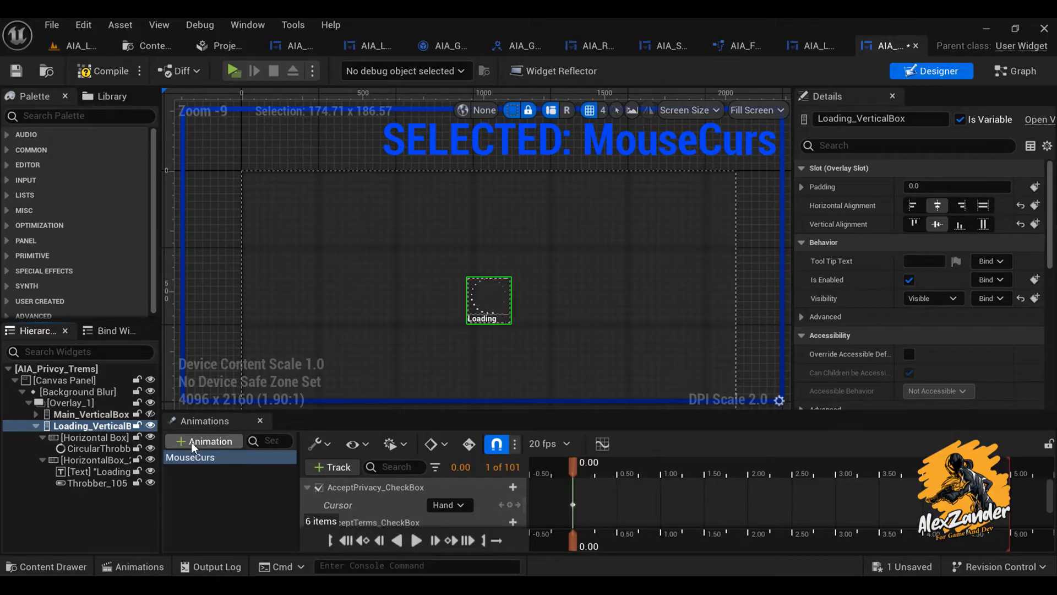
{"action": "left_click", "coordinate": [205, 441]}
{"action": "type", "text": "ShowMainMenu"}
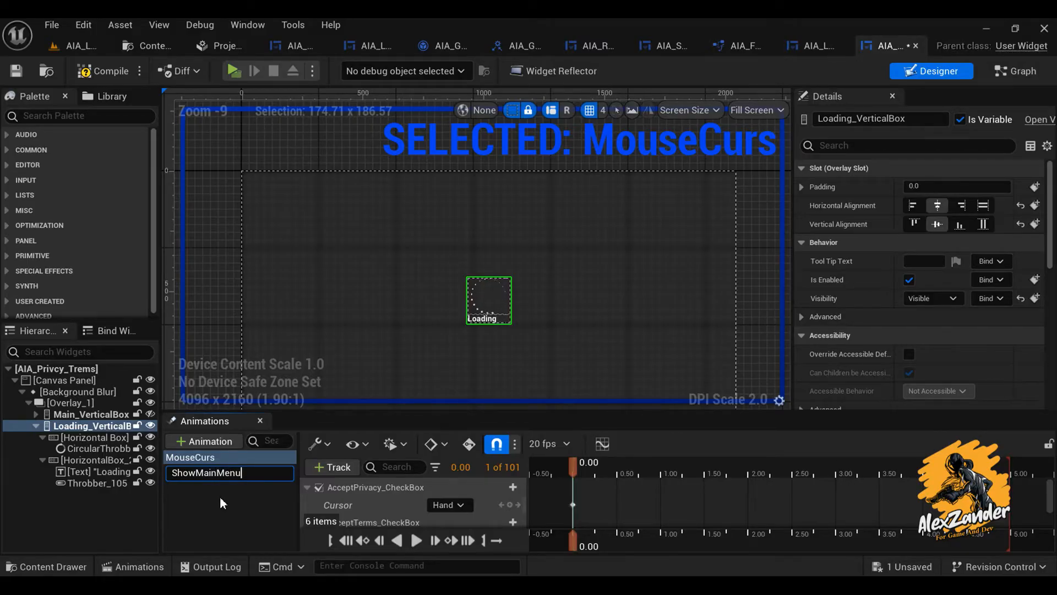
{"action": "type", "text": "S"}
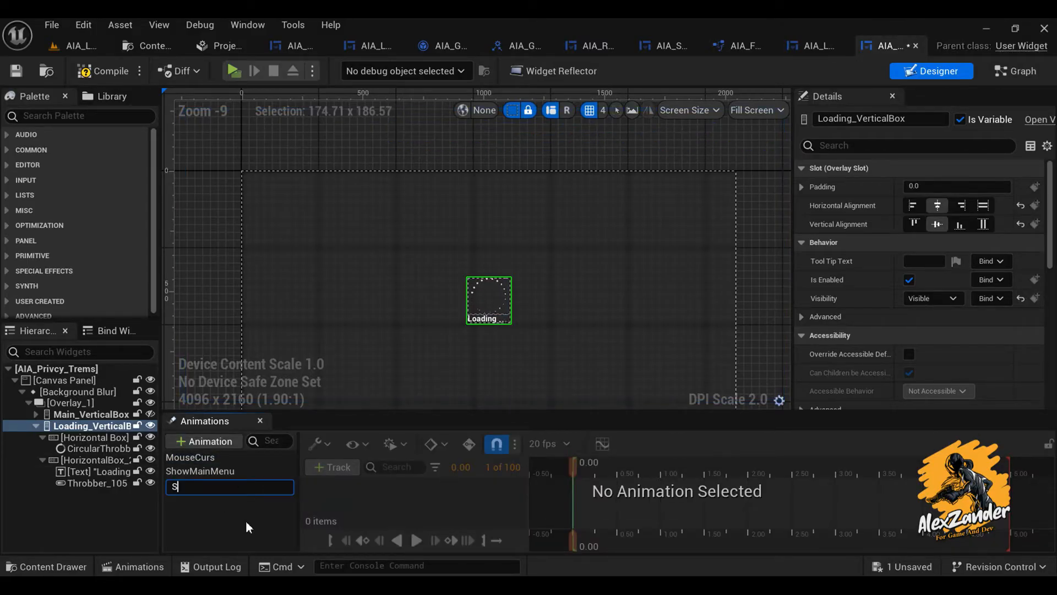
{"action": "type", "text": "howLoading"}
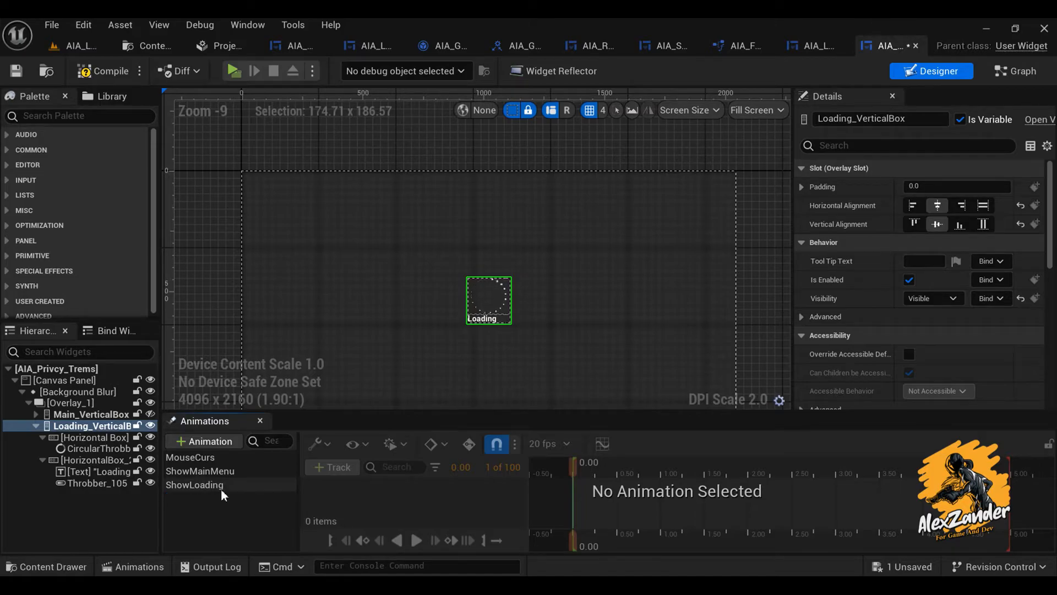
{"action": "left_click", "coordinate": [195, 484]}
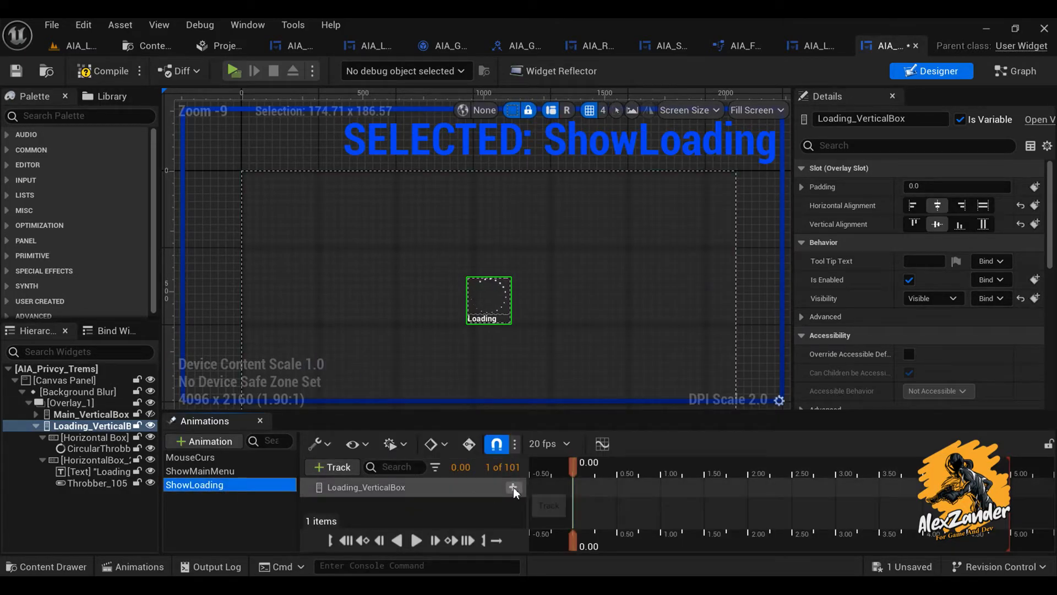
{"action": "left_click", "coordinate": [512, 487]}
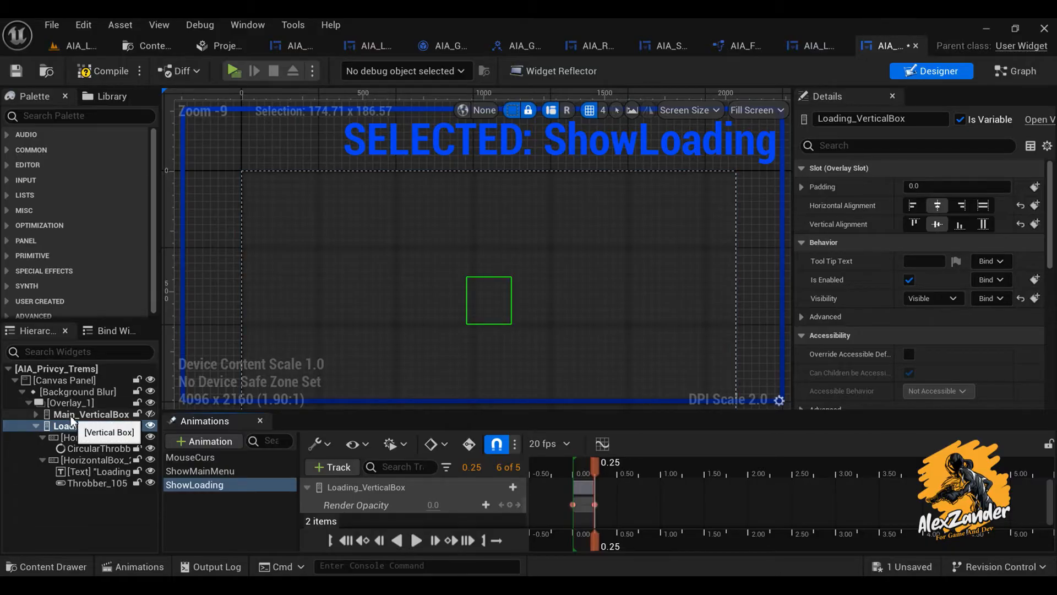
Give ShowMainMenu a render opacity track for the main panel.
{"action": "left_click", "coordinate": [200, 471]}
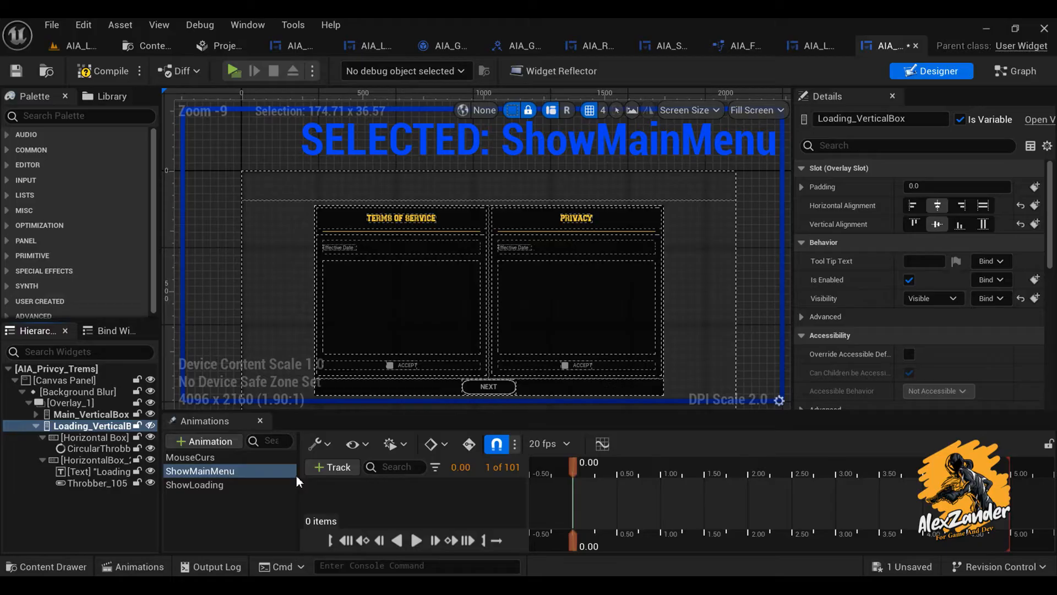
{"action": "left_click", "coordinate": [331, 466]}
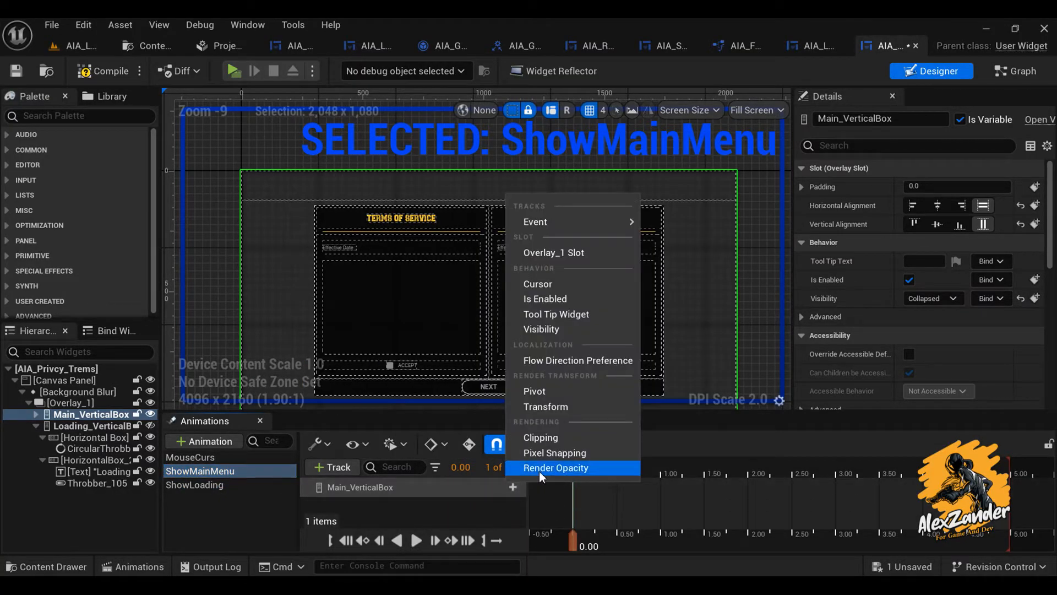
{"action": "left_click", "coordinate": [556, 467]}
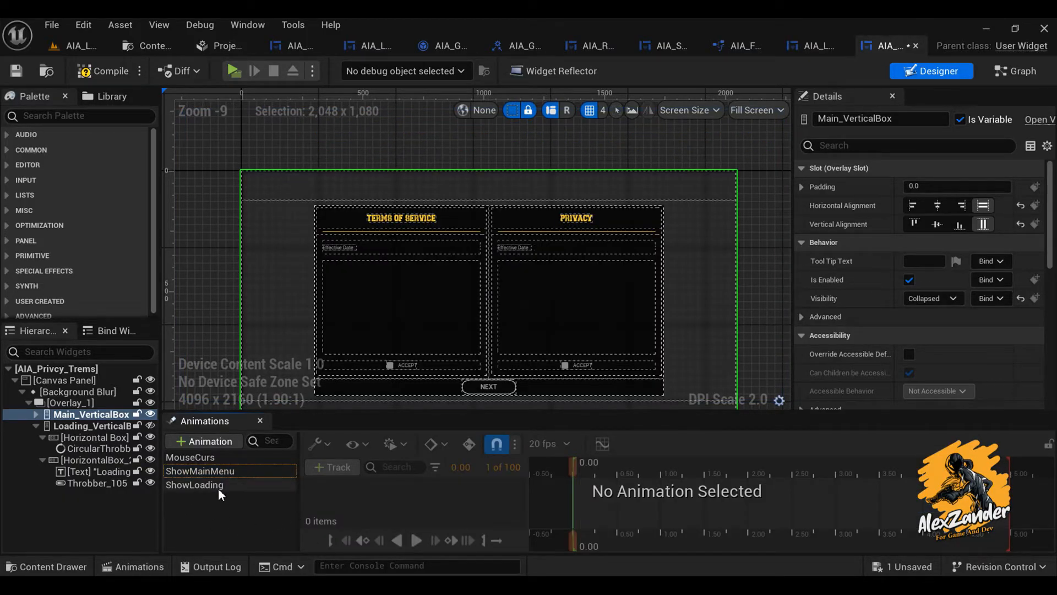
{"action": "left_click", "coordinate": [94, 426]}
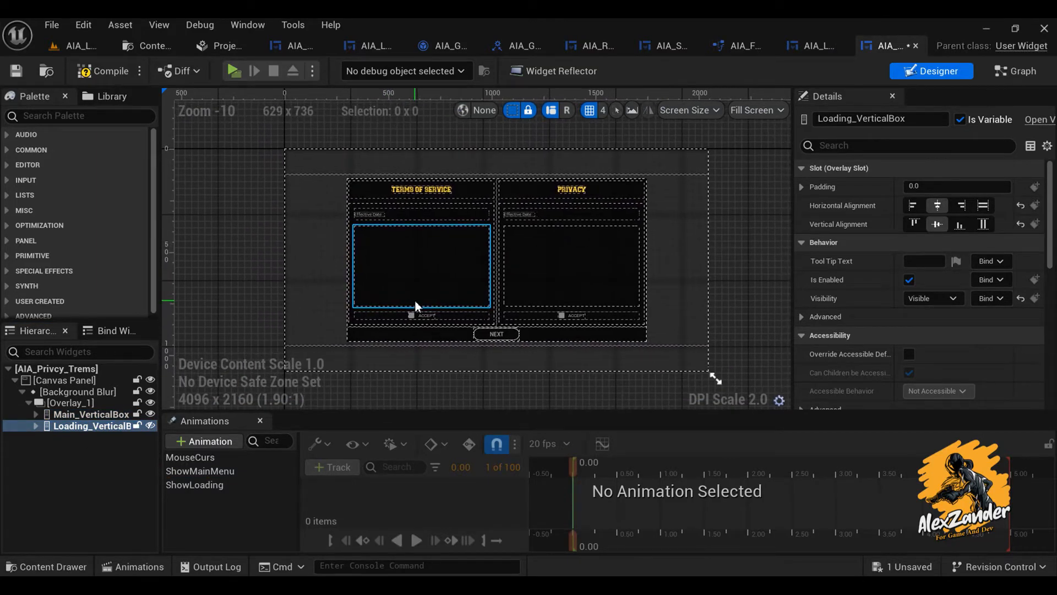
Add a GetTremsPrivacy_UI custom event connected to Play Animation.
{"action": "left_click", "coordinate": [1016, 71]}
{"action": "type", "text": "cus"}
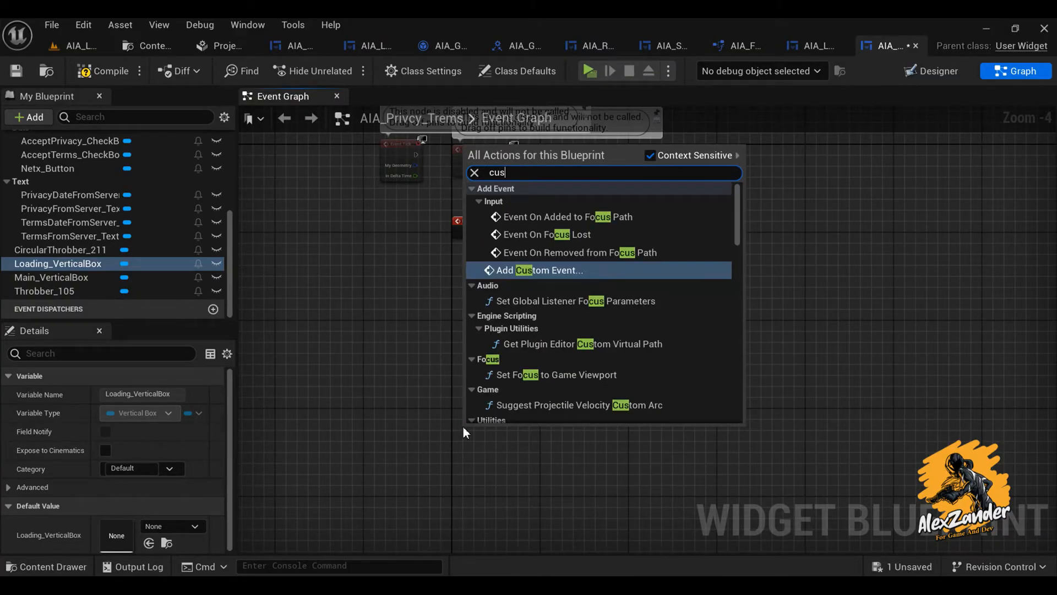
{"action": "left_click", "coordinate": [540, 270]}
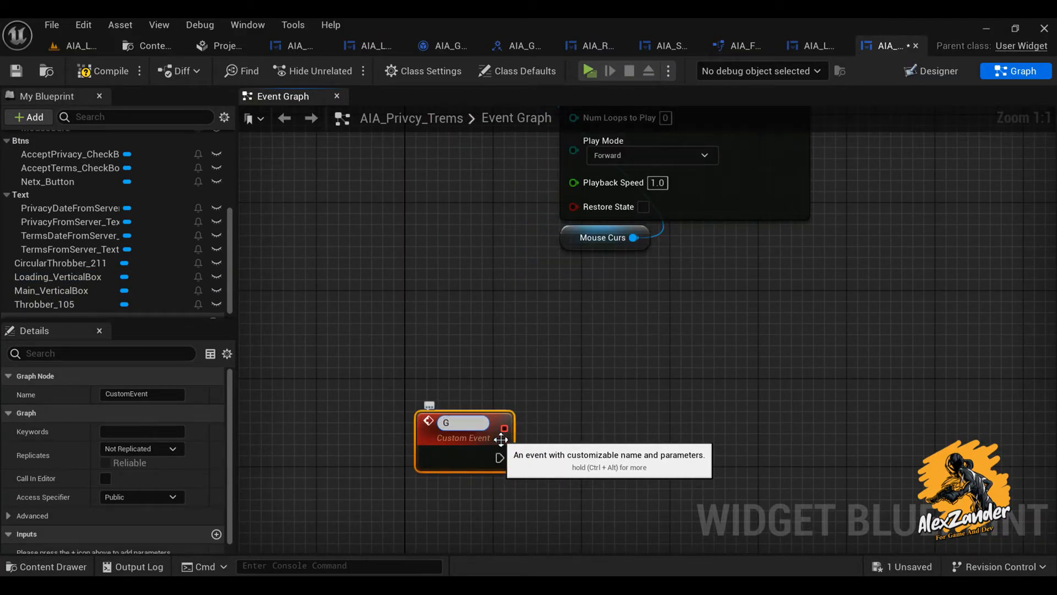
{"action": "type", "text": "GetTrems"}
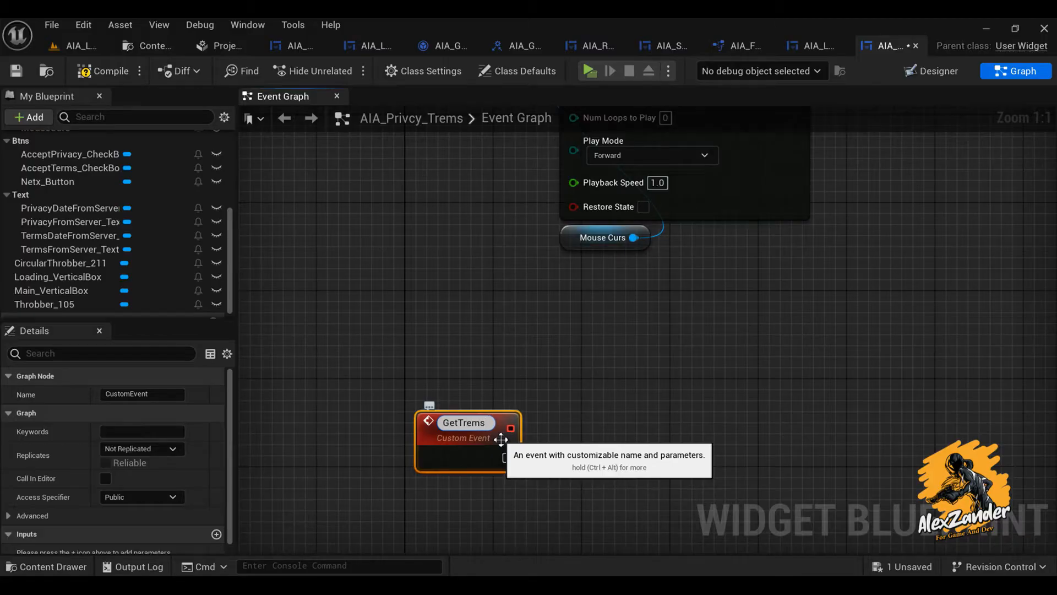
{"action": "type", "text": "Privacy"}
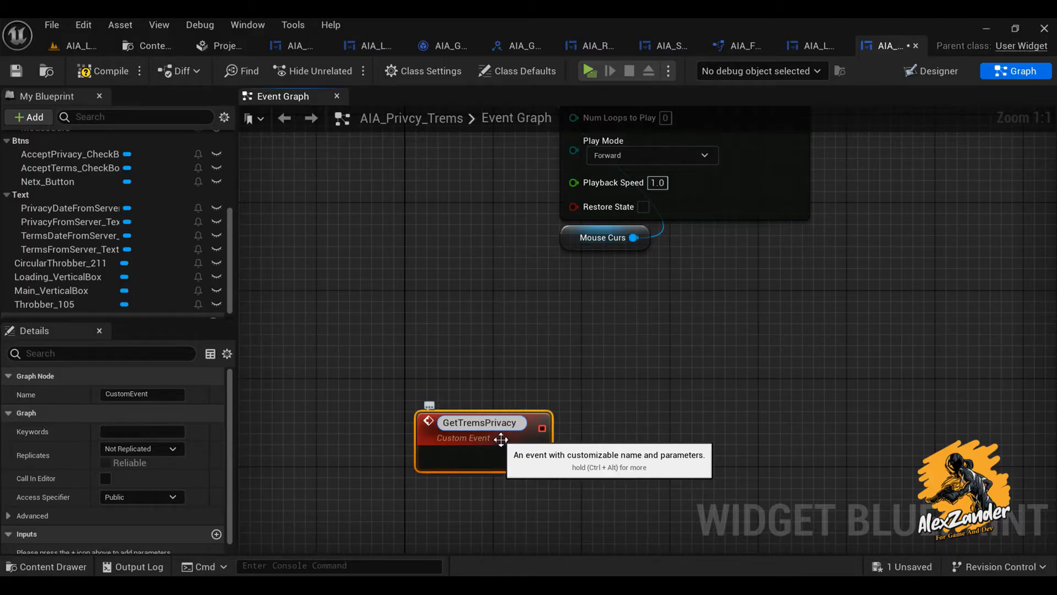
{"action": "type", "text": "_UI"}
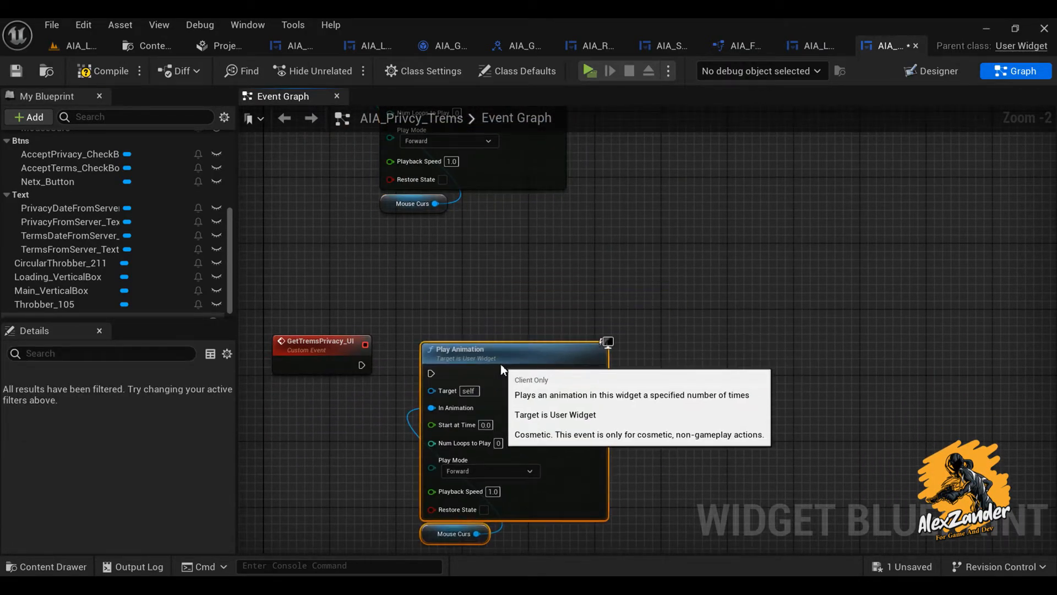
{"action": "left_click", "coordinate": [57, 263]}
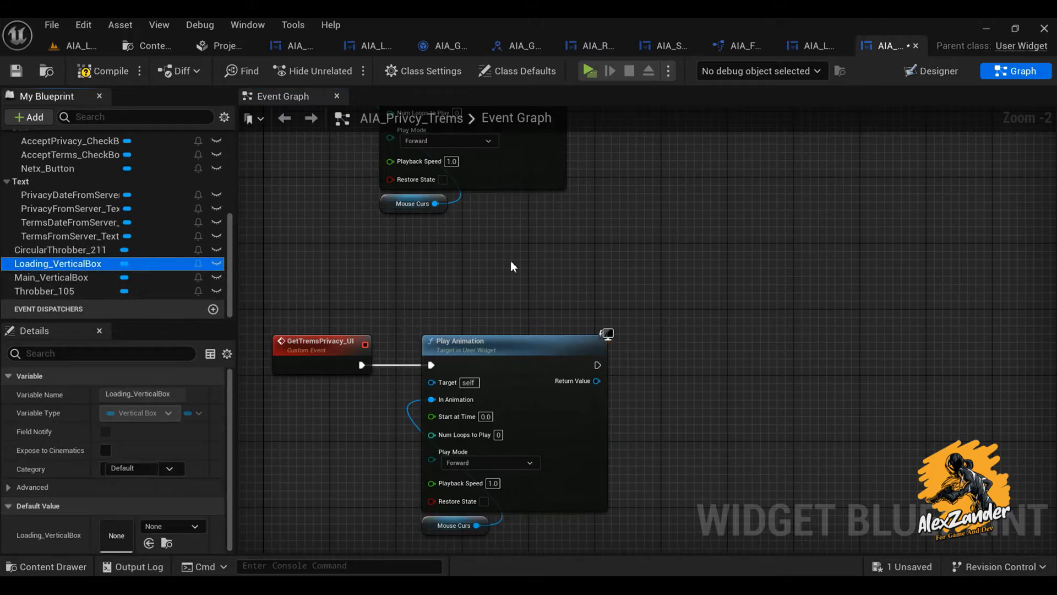
{"action": "left_click", "coordinate": [45, 291]}
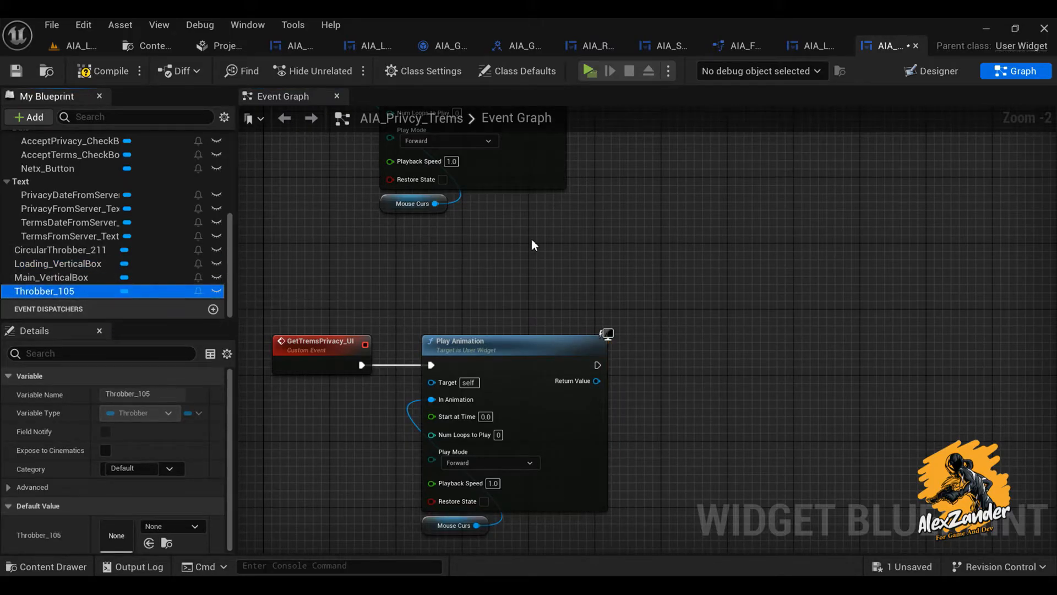
Check the throbber widget in the designer, then place the box references in the graph.
{"action": "left_click", "coordinate": [936, 71]}
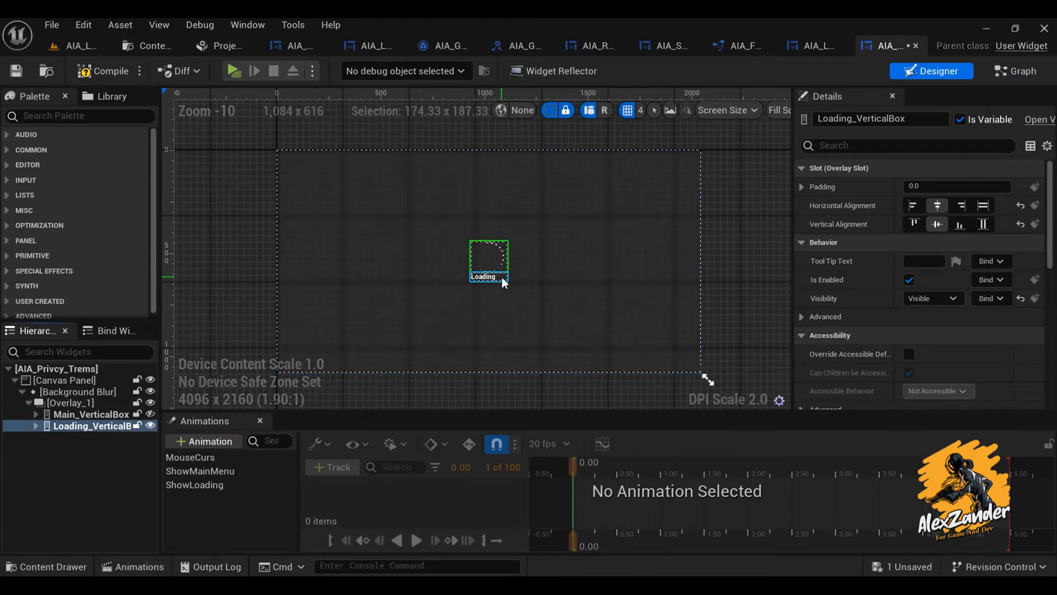
{"action": "left_click", "coordinate": [98, 448]}
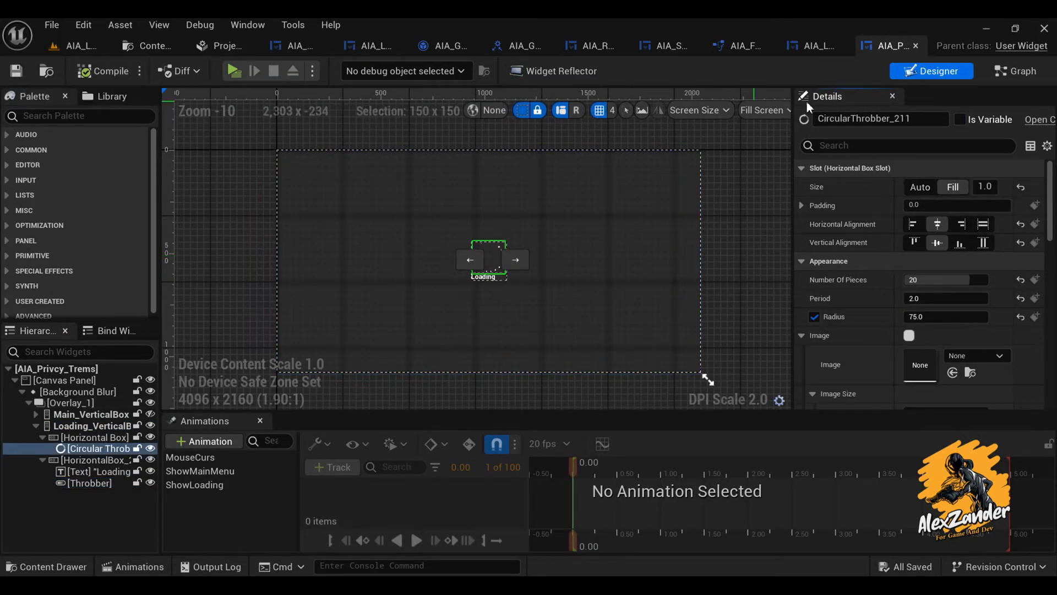
{"action": "left_click", "coordinate": [1020, 71]}
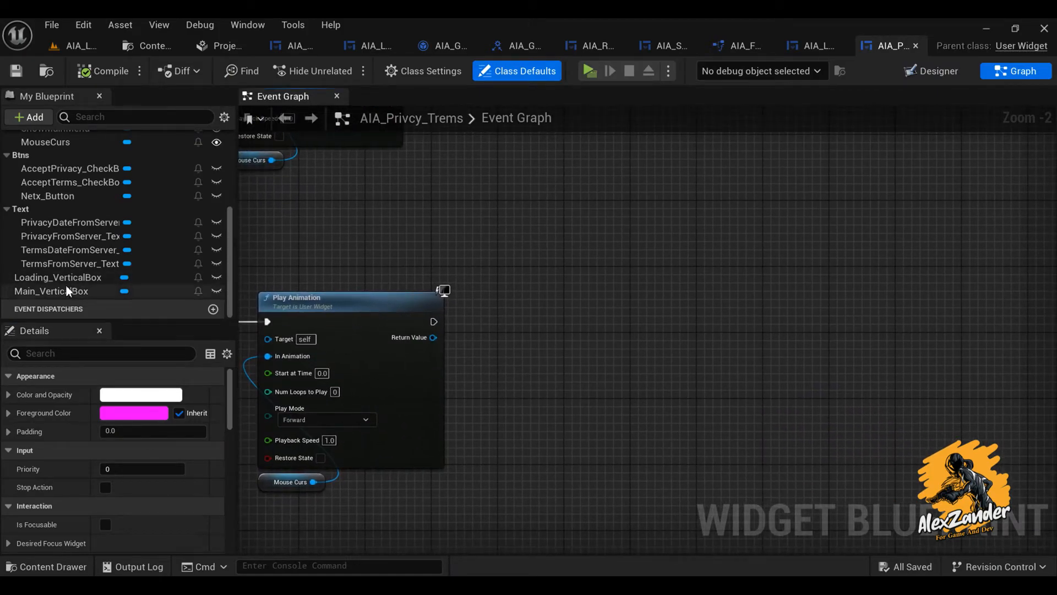
{"action": "left_click", "coordinate": [59, 277]}
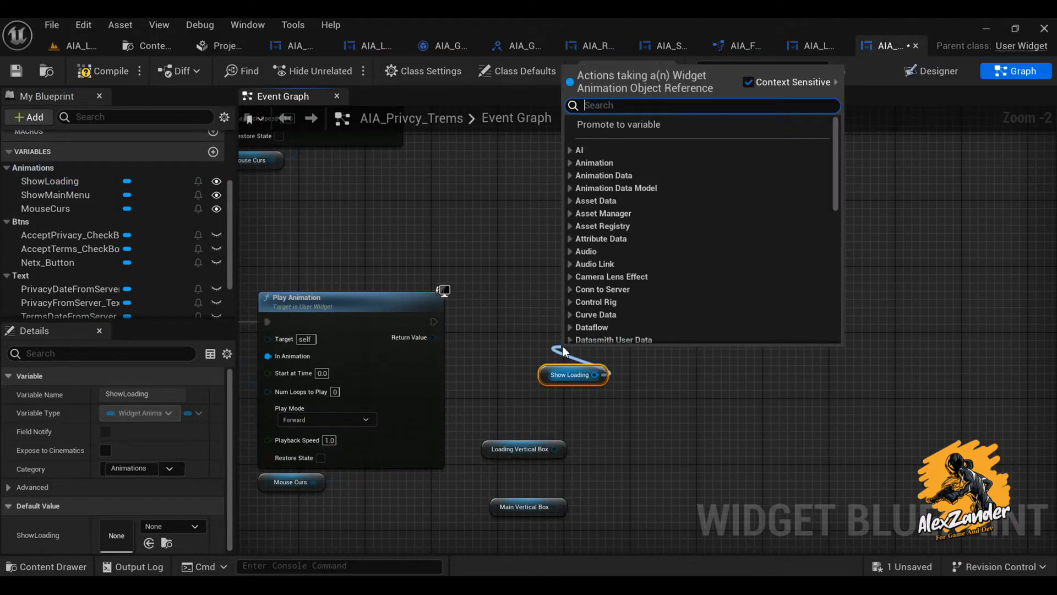
Add a reverse ShowLoading Play Animation node and search 'set v' for Set Visibility.
{"action": "type", "text": "play anim"}
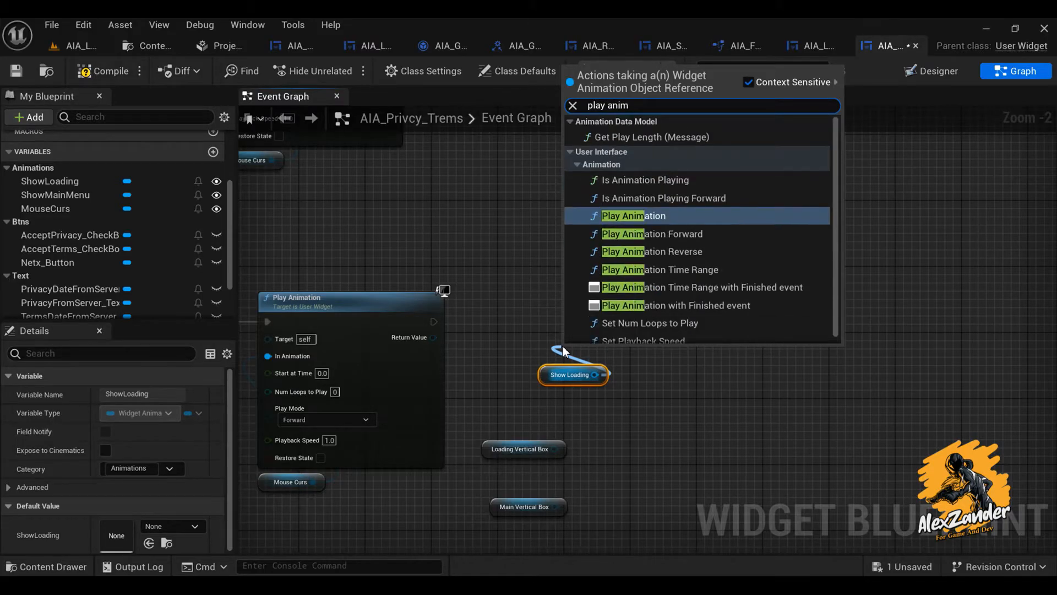
{"action": "left_click", "coordinate": [633, 215]}
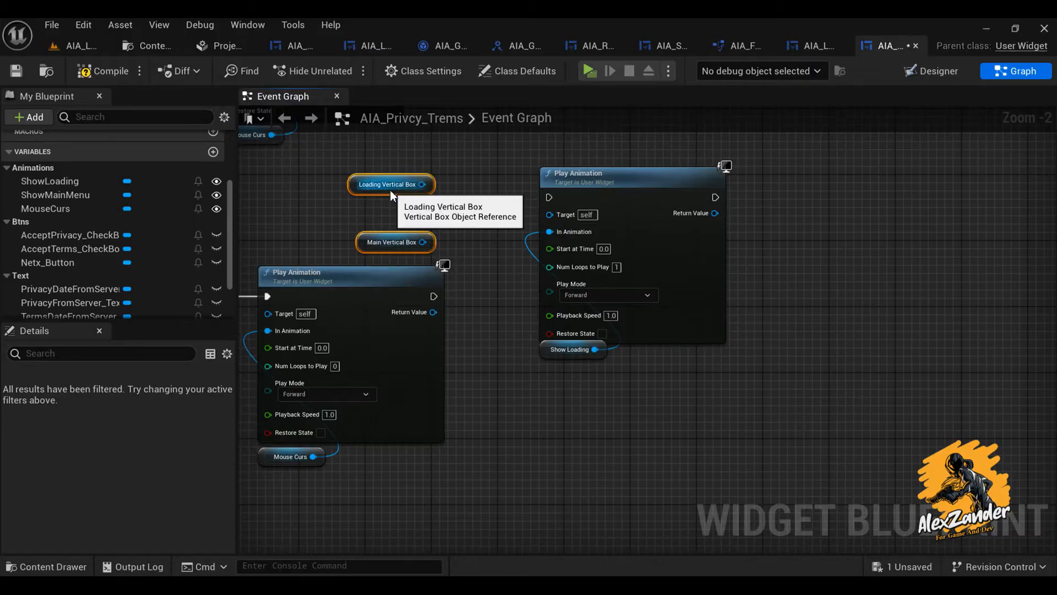
{"action": "left_click_drag", "start_coordinate": [631, 174], "coordinate": [592, 317]}
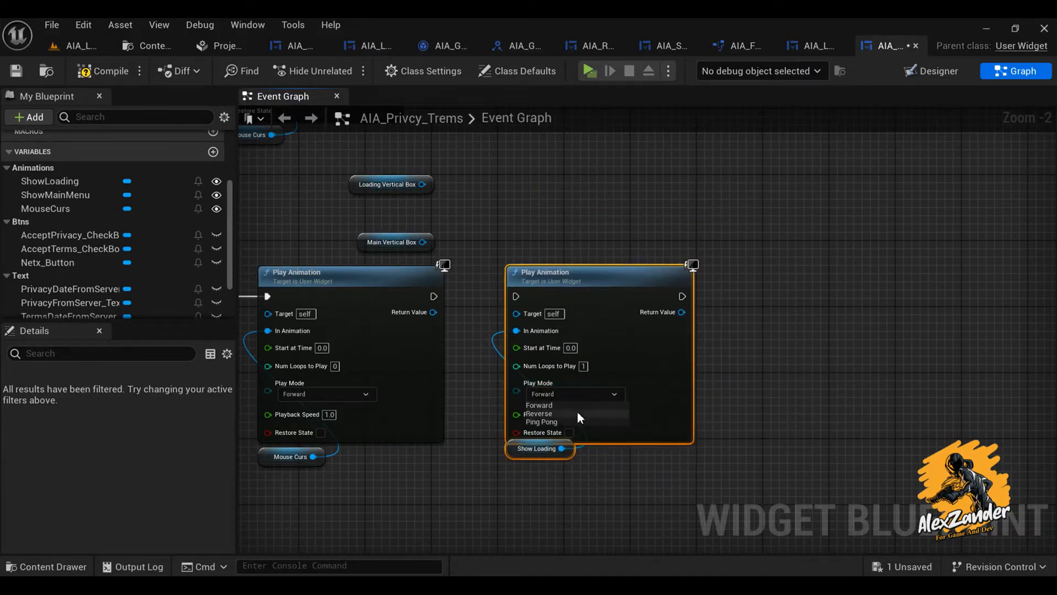
{"action": "left_click", "coordinate": [538, 414]}
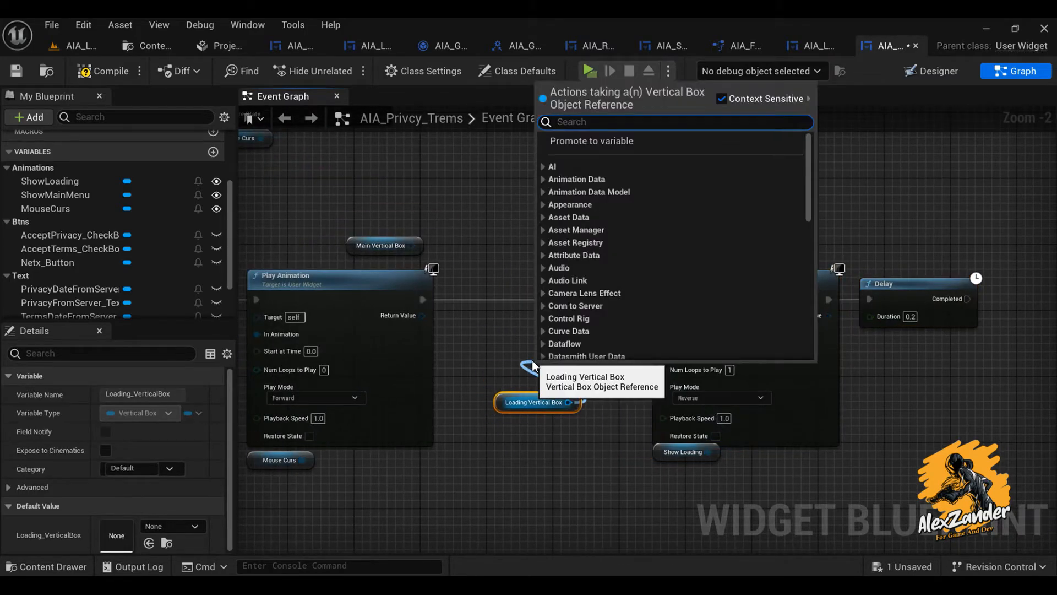
{"action": "type", "text": "set v"}
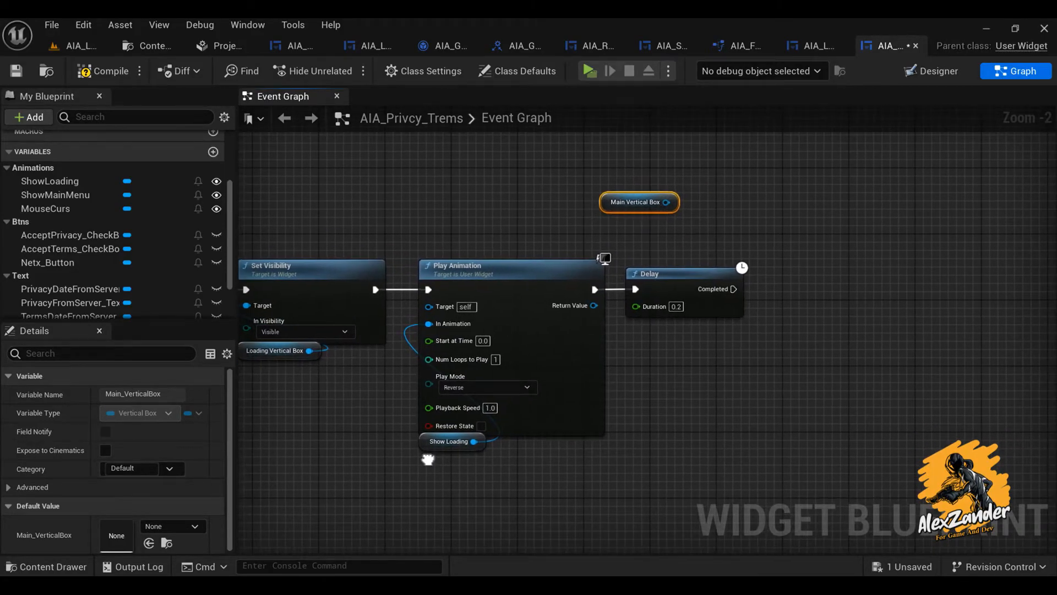
Review ShowLoading's render-opacity keys on the loading box, then compile and save.
{"action": "left_click", "coordinate": [937, 71]}
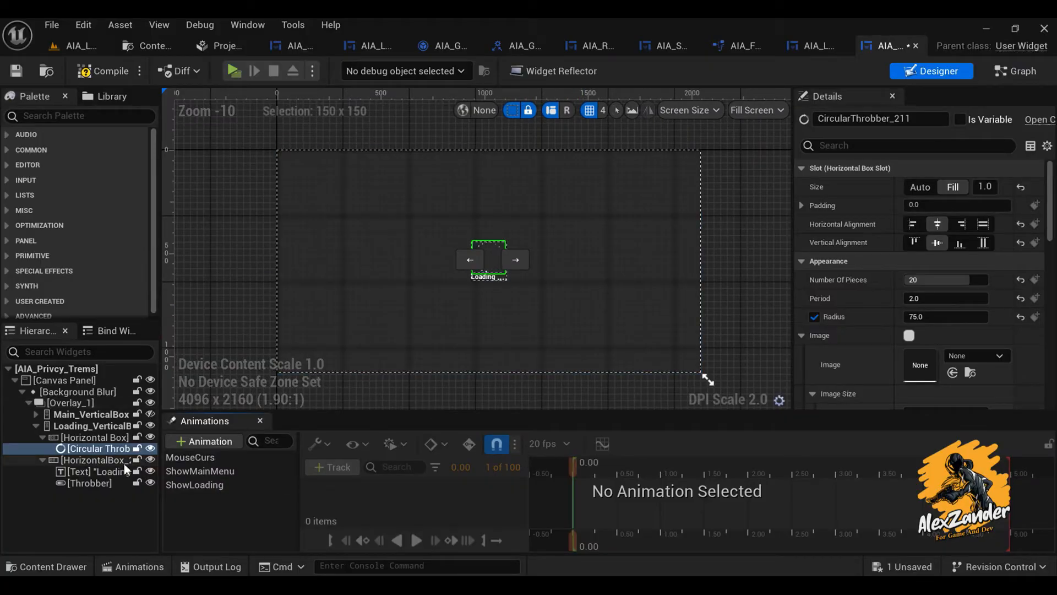
{"action": "left_click", "coordinate": [195, 484]}
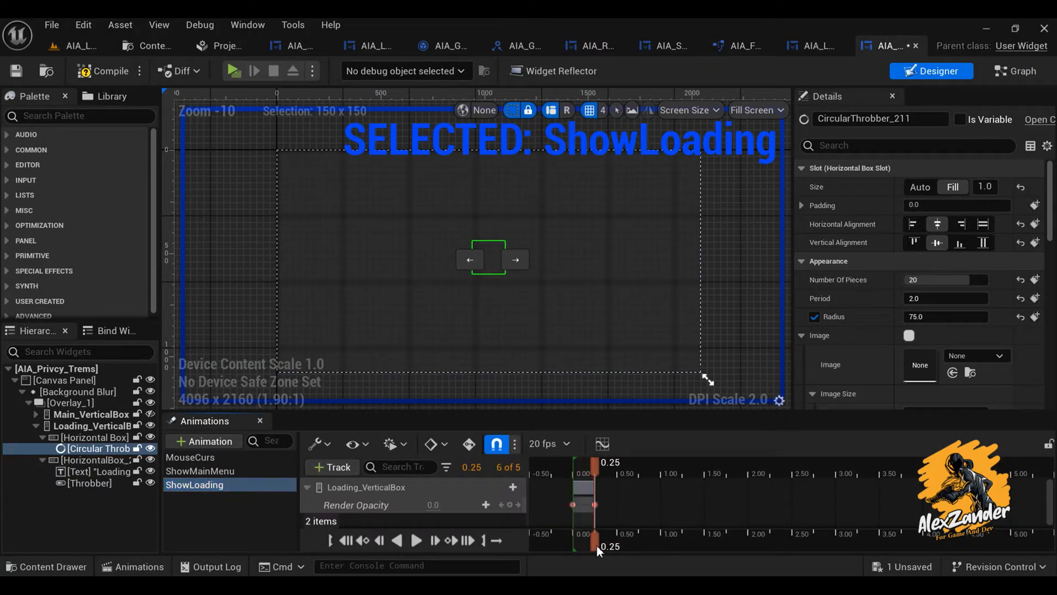
{"action": "left_click", "coordinate": [94, 425]}
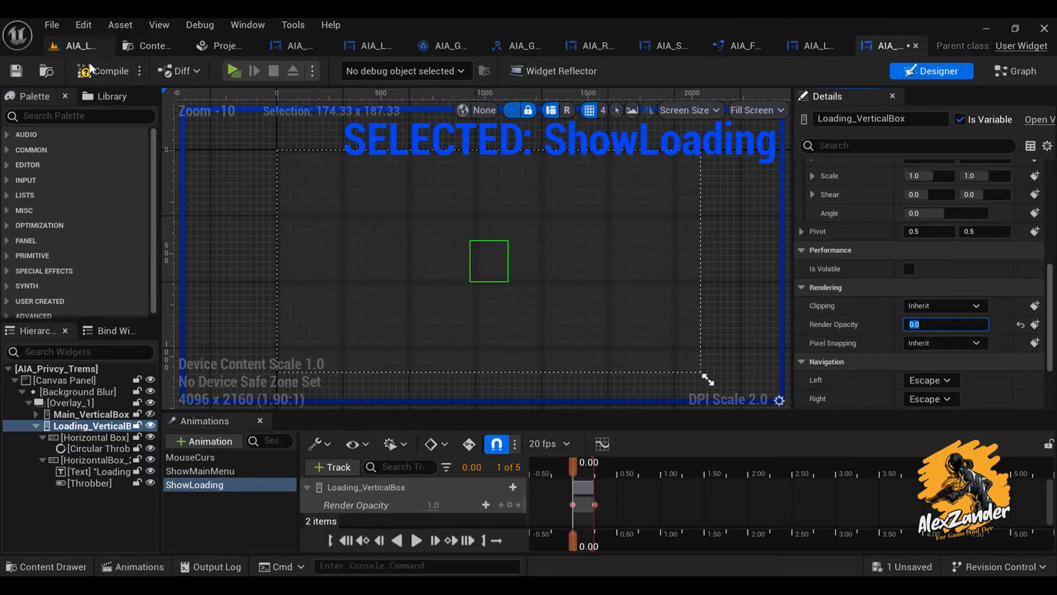
{"action": "left_click", "coordinate": [1015, 71]}
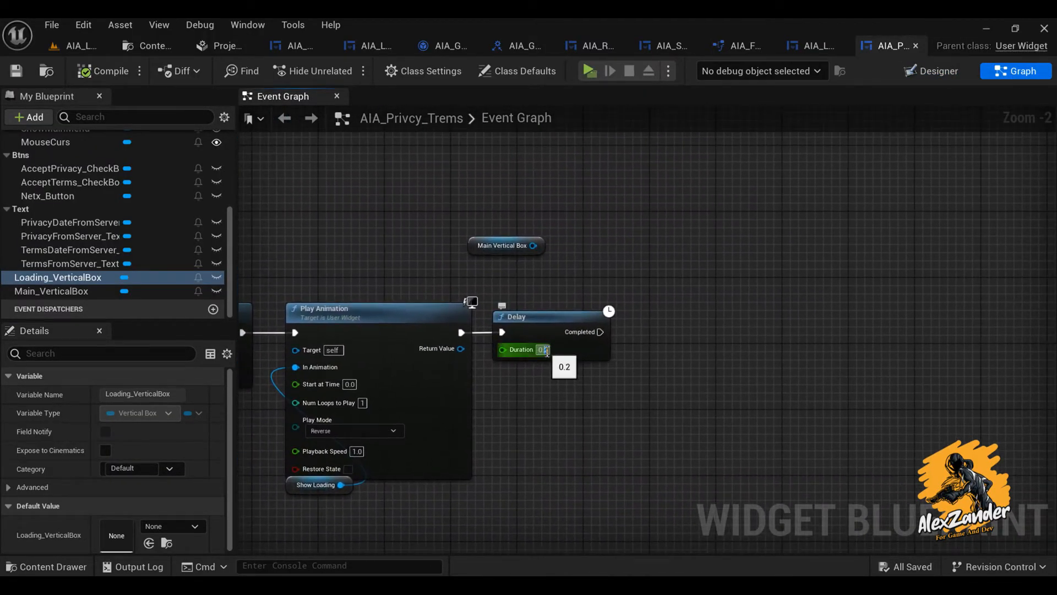
Set the Delay to 0.3 seconds and add a Get Game Instance node.
{"action": "type", "text": "0.3"}
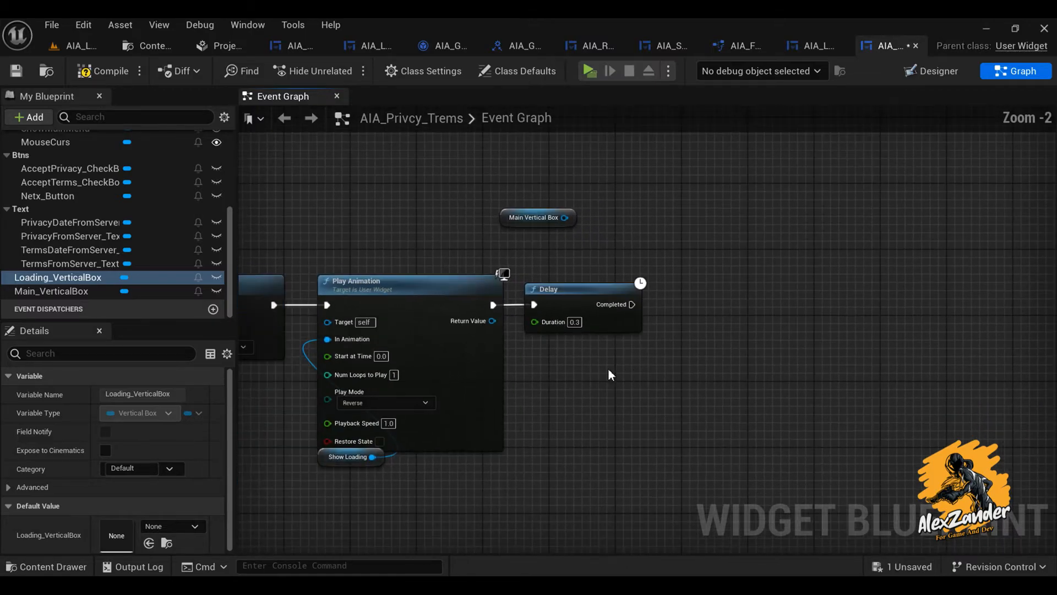
{"action": "type", "text": "get game in"}
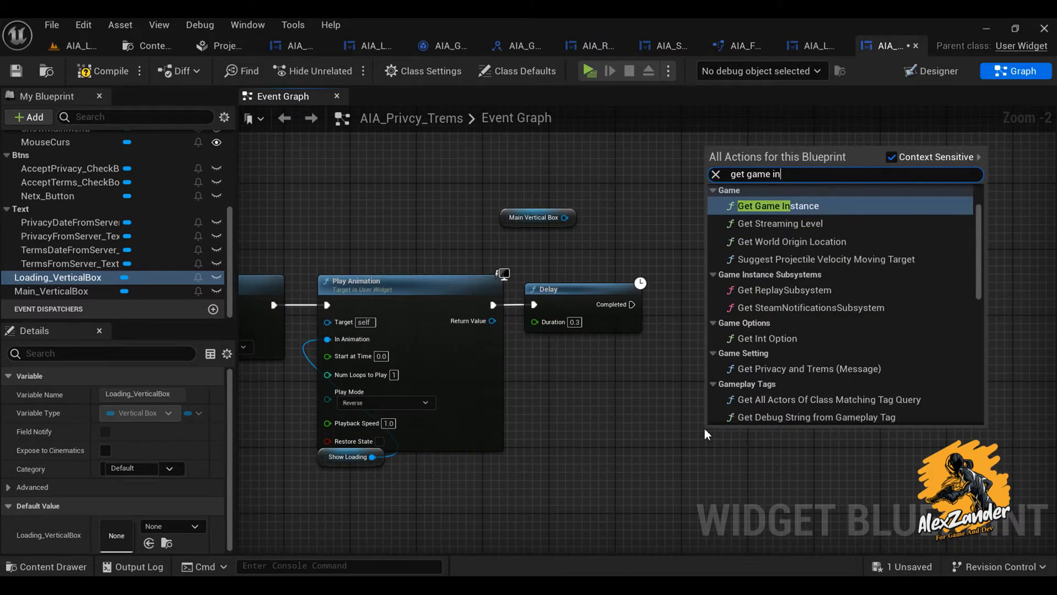
{"action": "left_click", "coordinate": [777, 206]}
{"action": "type", "text": "get game"}
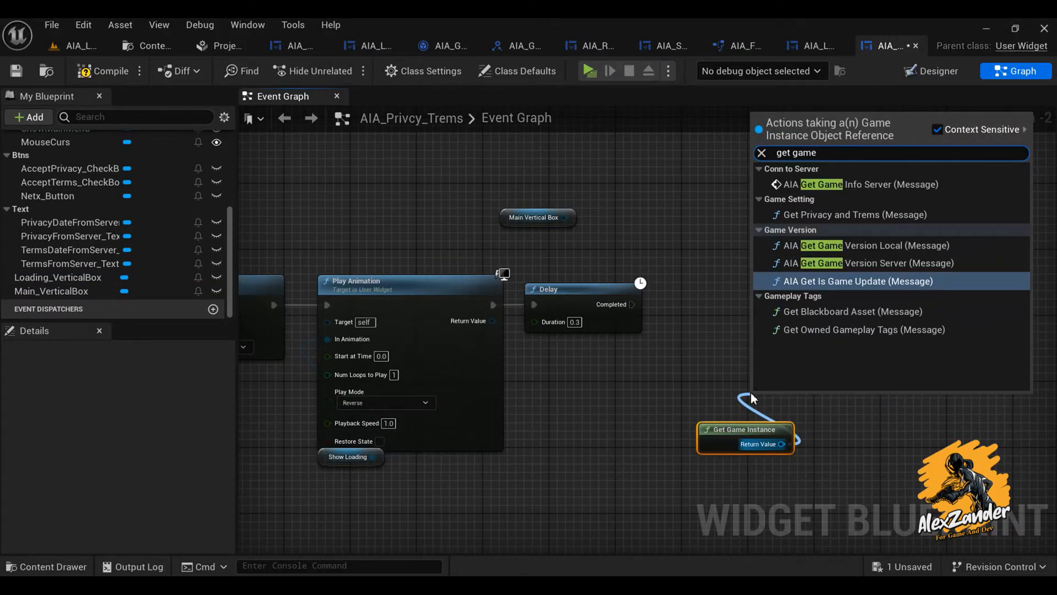
{"action": "mouse_move", "coordinate": [859, 214]}
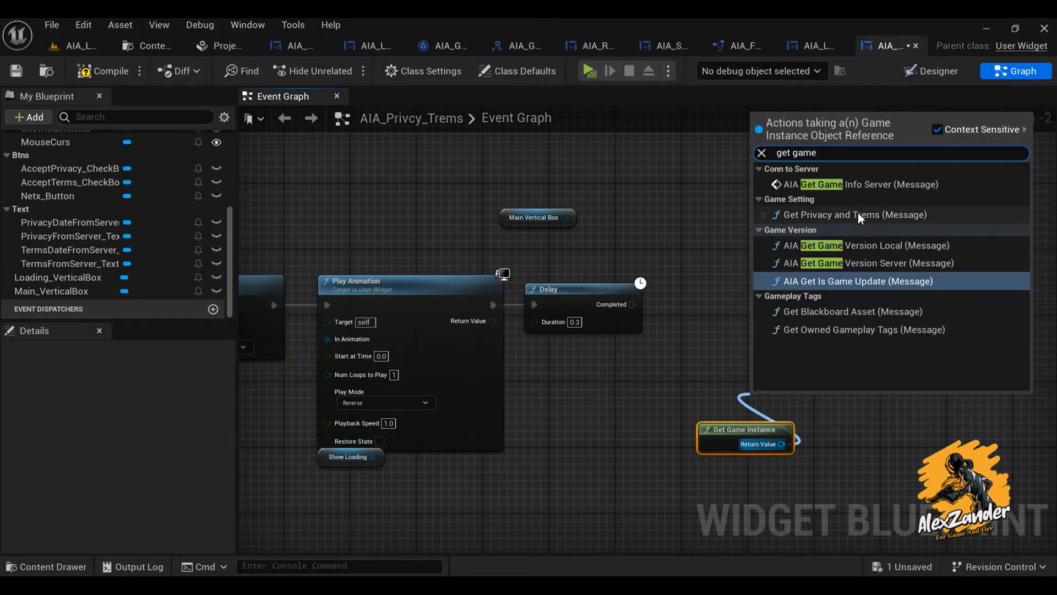
Add the game instance's Get Privacy and Trems message call.
{"action": "left_click", "coordinate": [871, 183]}
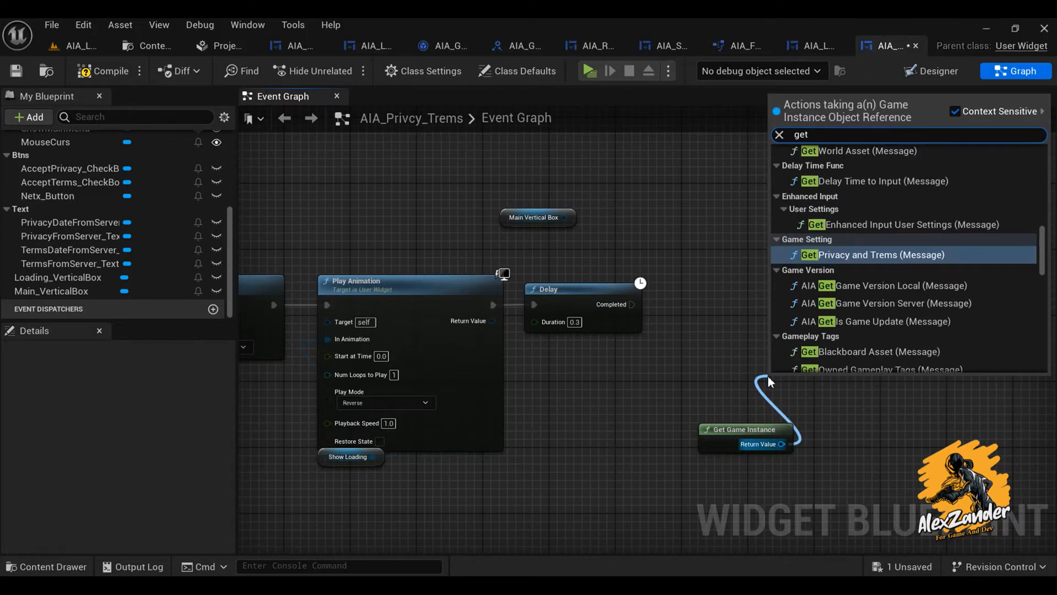
{"action": "type", "text": "tre"}
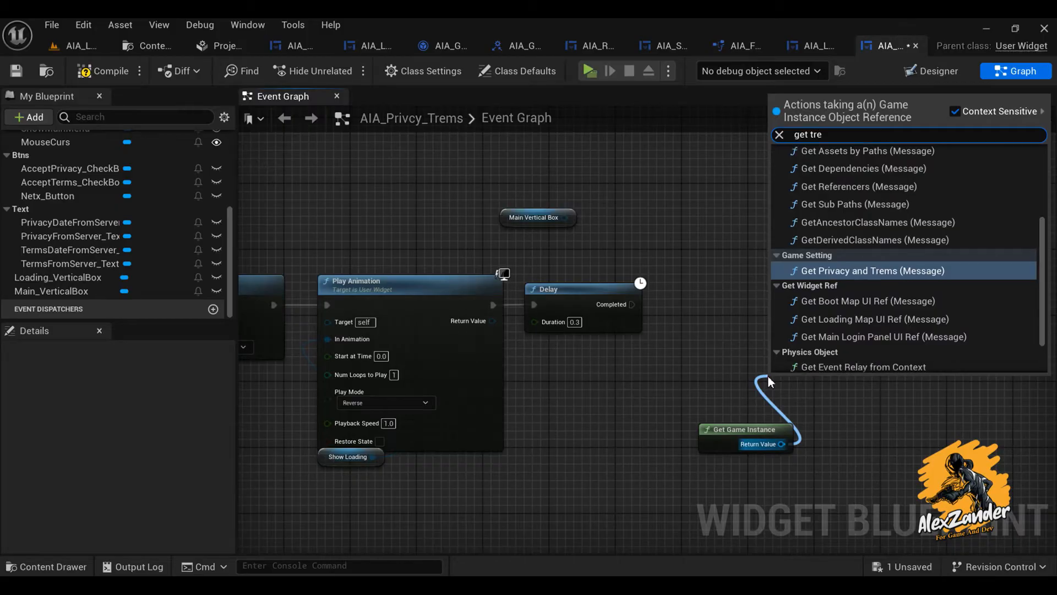
{"action": "left_click", "coordinate": [856, 270]}
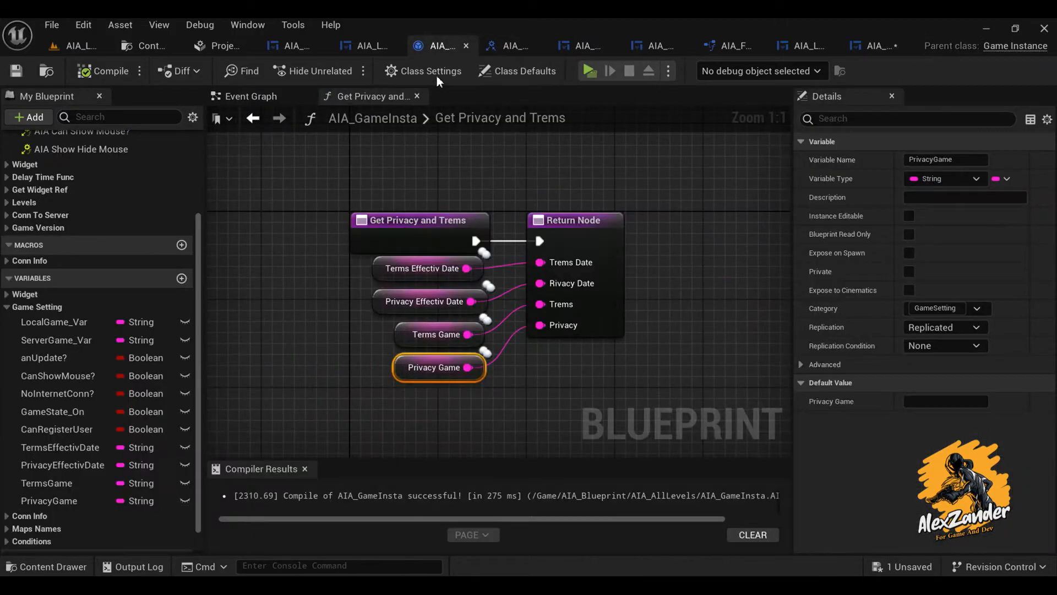
Browse the MainLoginPanel, ShortWarning and LoginPanel graphs, then show the content browser at AIA_Trems_UI.
{"action": "left_click", "coordinate": [49, 501]}
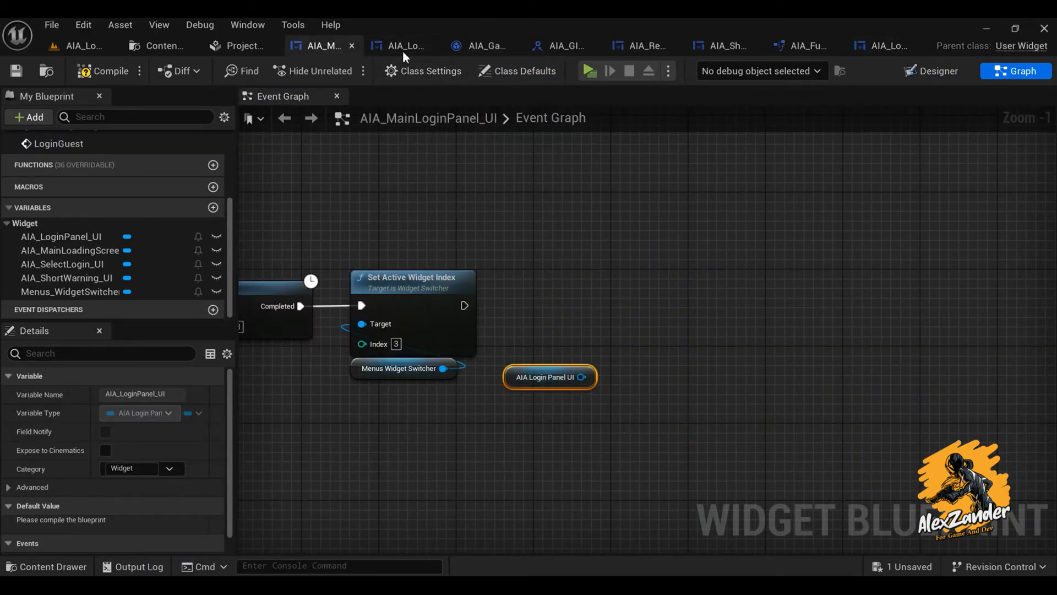
{"action": "left_click", "coordinate": [722, 46]}
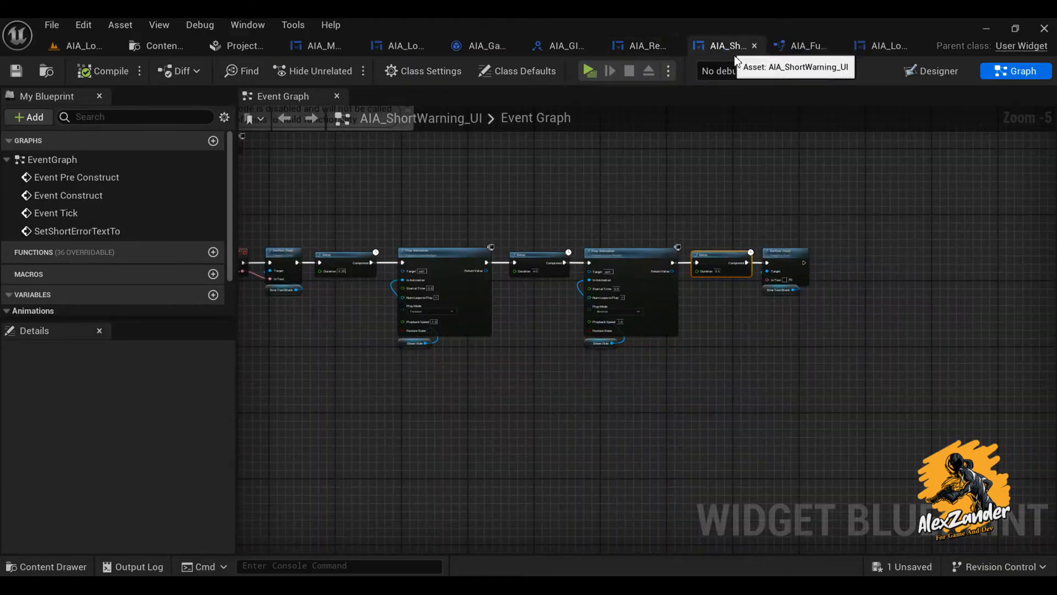
{"action": "left_click", "coordinate": [884, 45]}
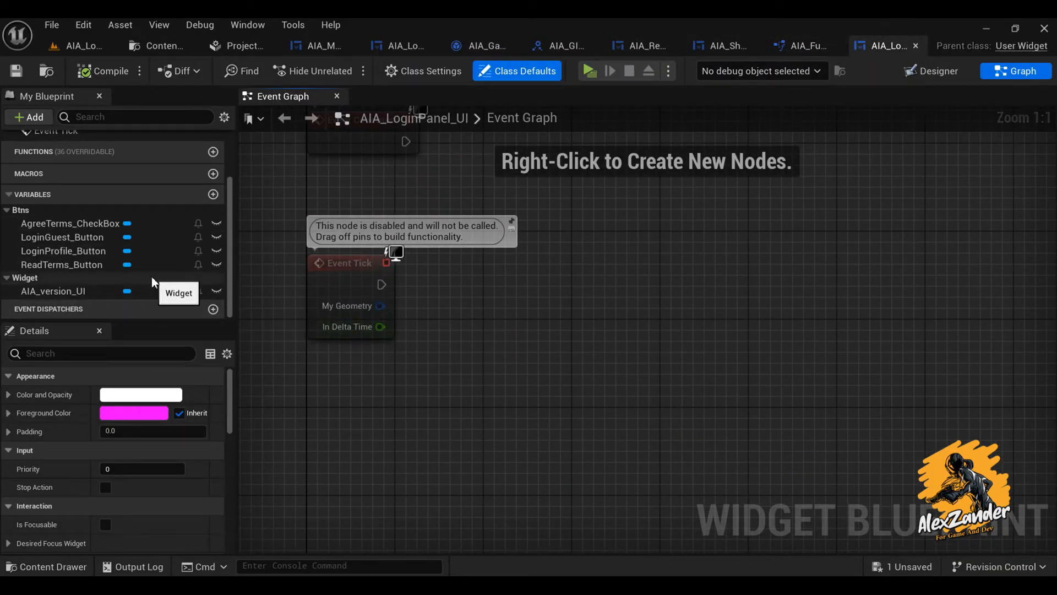
{"action": "scroll", "scroll_direction": "down", "scroll_amount": 3}
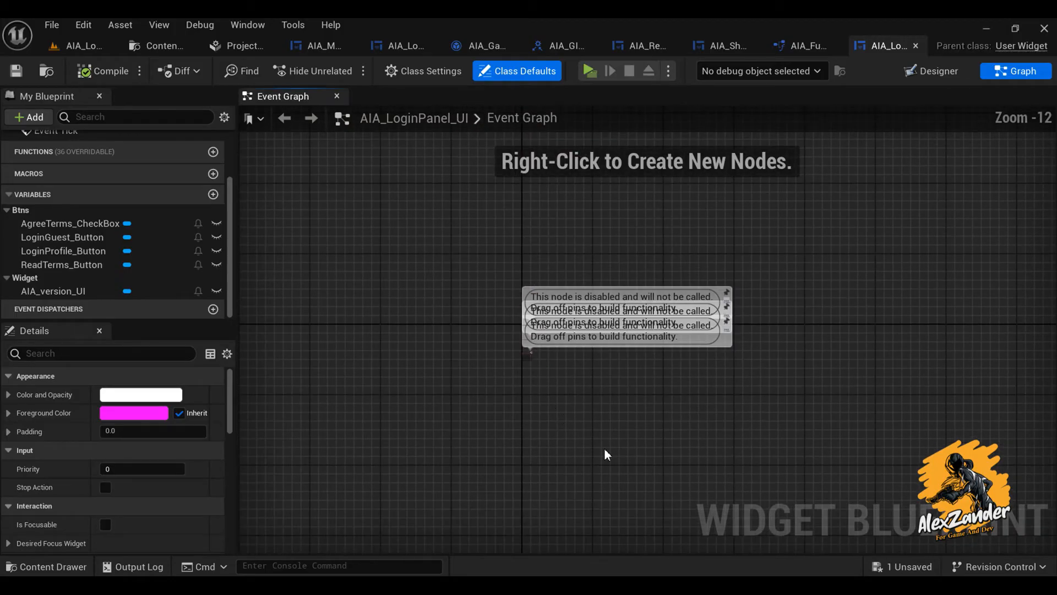
{"action": "left_click", "coordinate": [936, 71]}
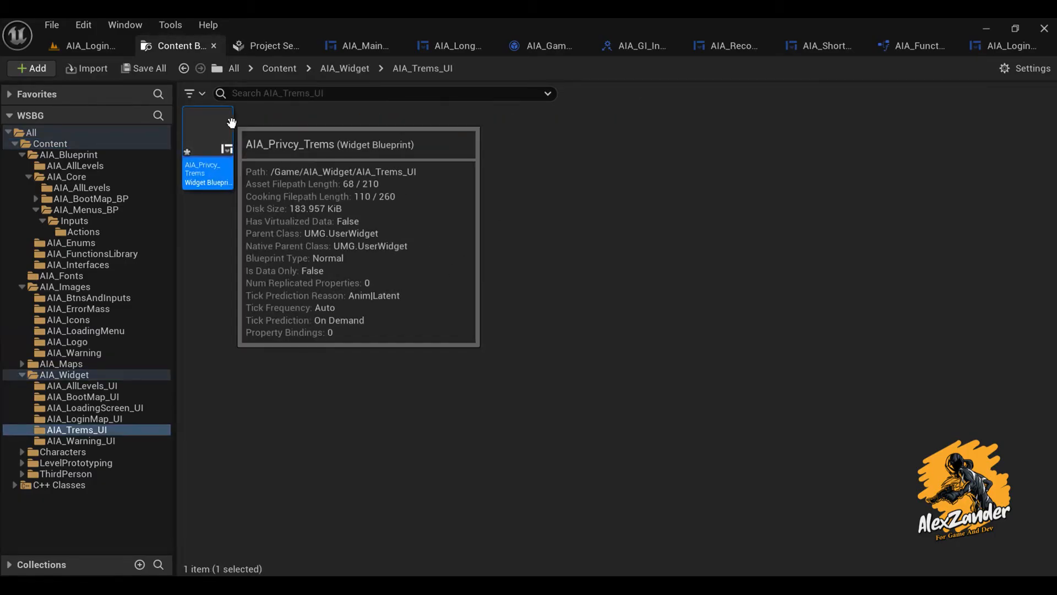
Open AIA_Privcy_Trems and drive AIA Get Game Info Server from the Branch True pin.
{"action": "double_click", "coordinate": [207, 135]}
{"action": "type", "text": "get"}
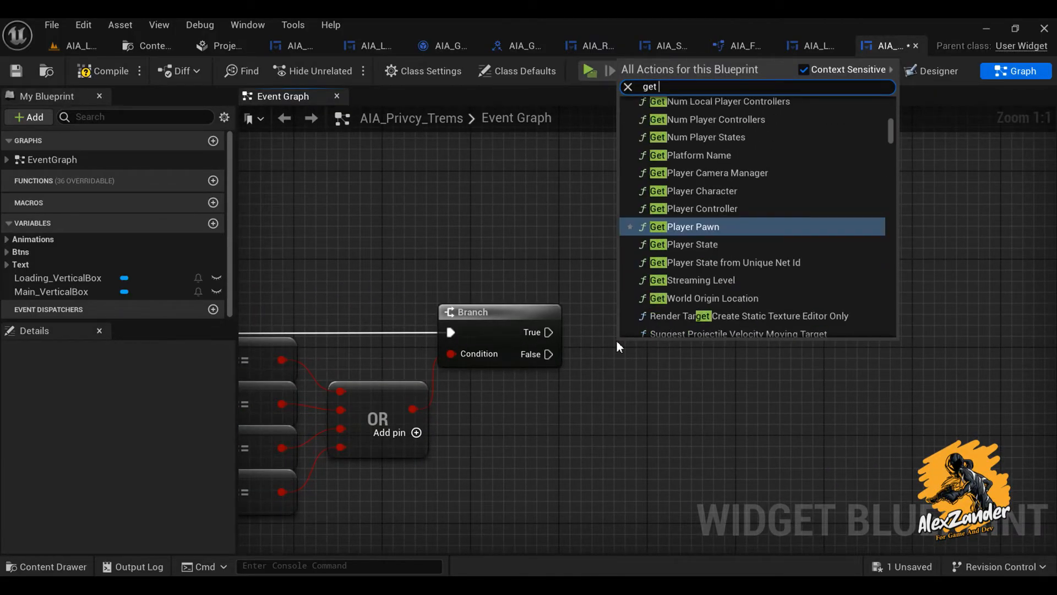
{"action": "type", "text": "gam"}
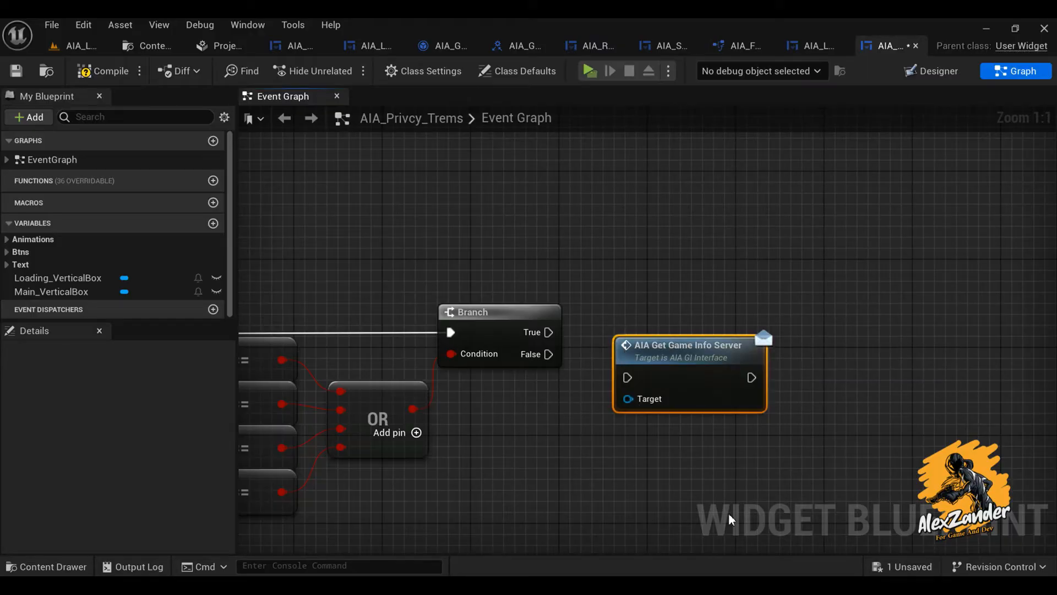
{"action": "left_click", "coordinate": [442, 45]}
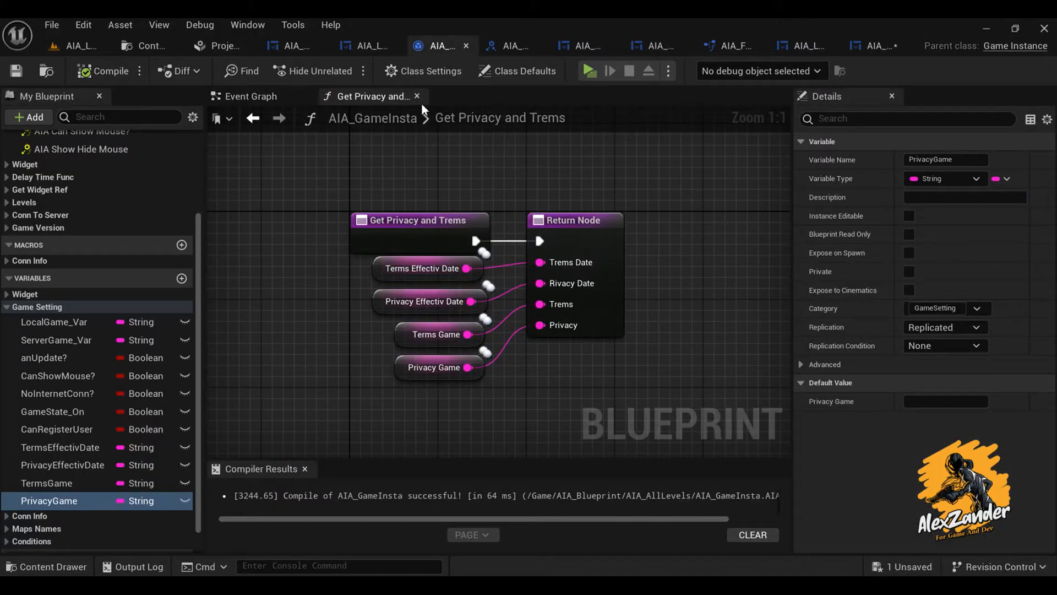
{"action": "left_click", "coordinate": [250, 95]}
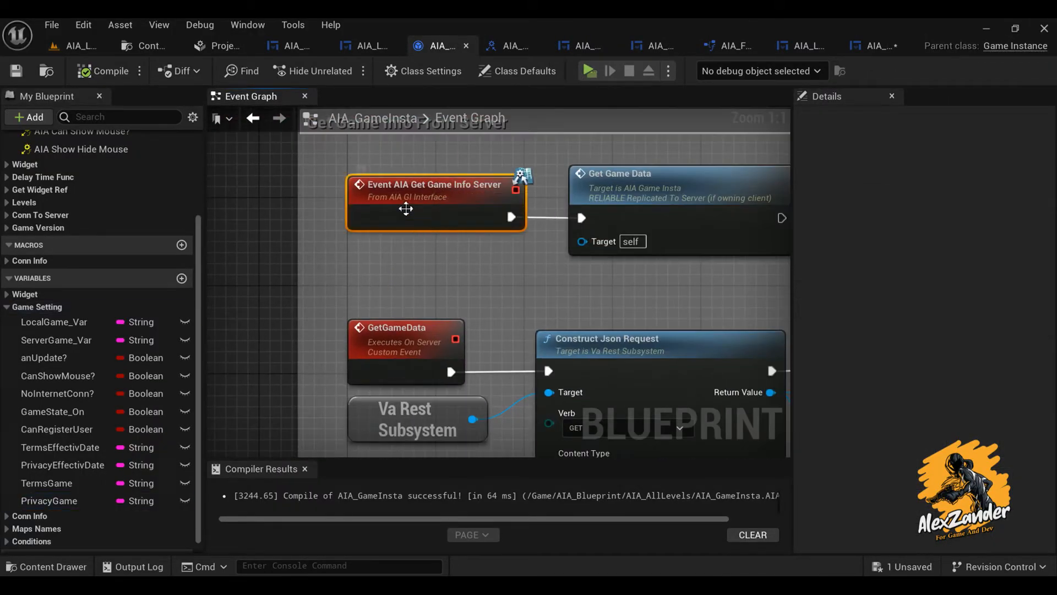
{"action": "mouse_move", "coordinate": [877, 45]}
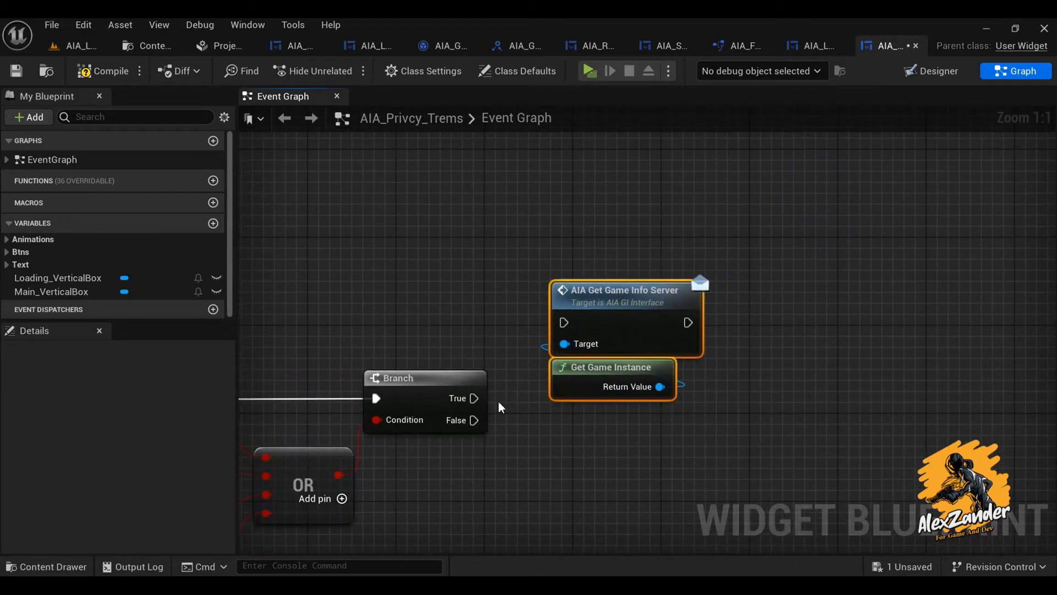
{"action": "left_click_drag", "start_coordinate": [620, 318], "coordinate": [643, 295]}
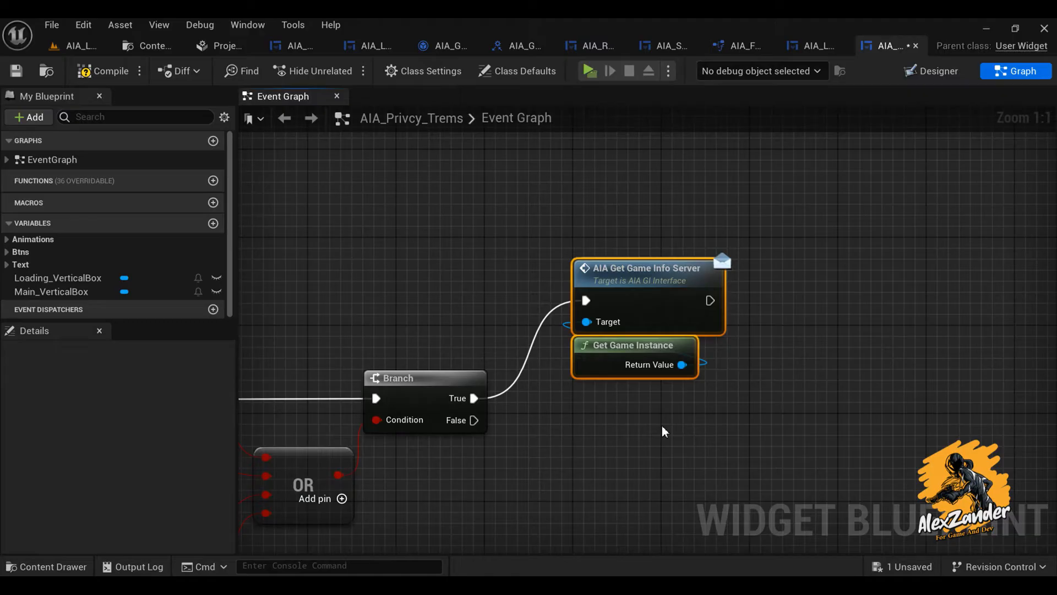
{"action": "mouse_move", "coordinate": [727, 418]}
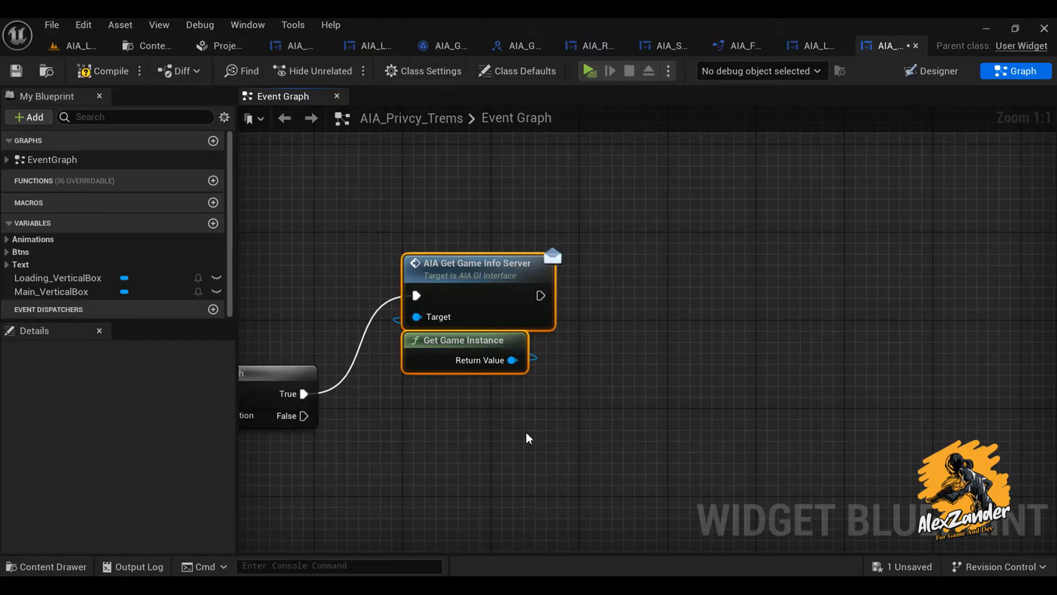
{"action": "mouse_move", "coordinate": [579, 196]}
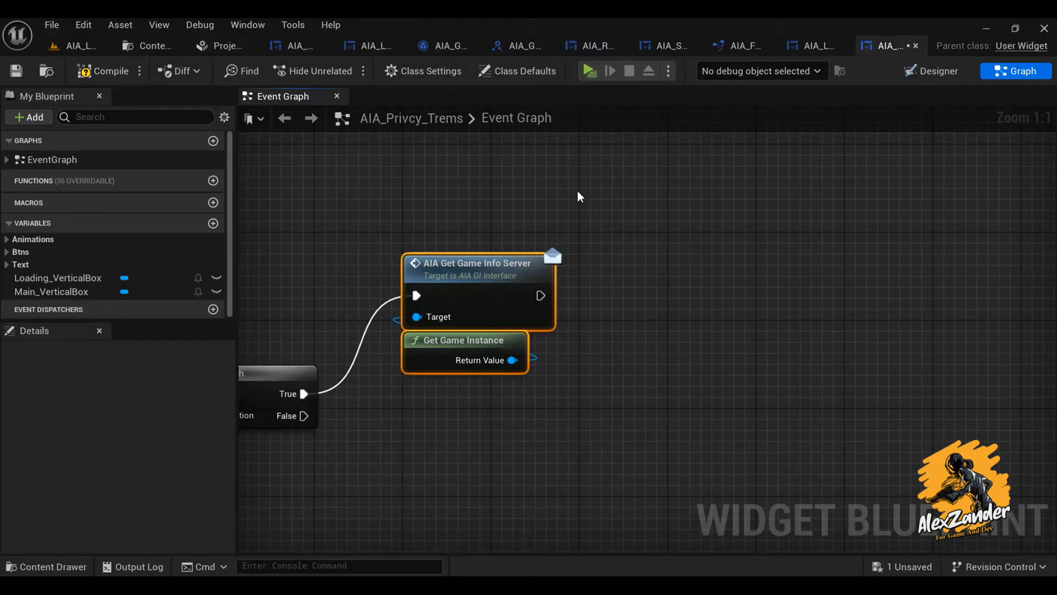
{"action": "left_click", "coordinate": [442, 45]}
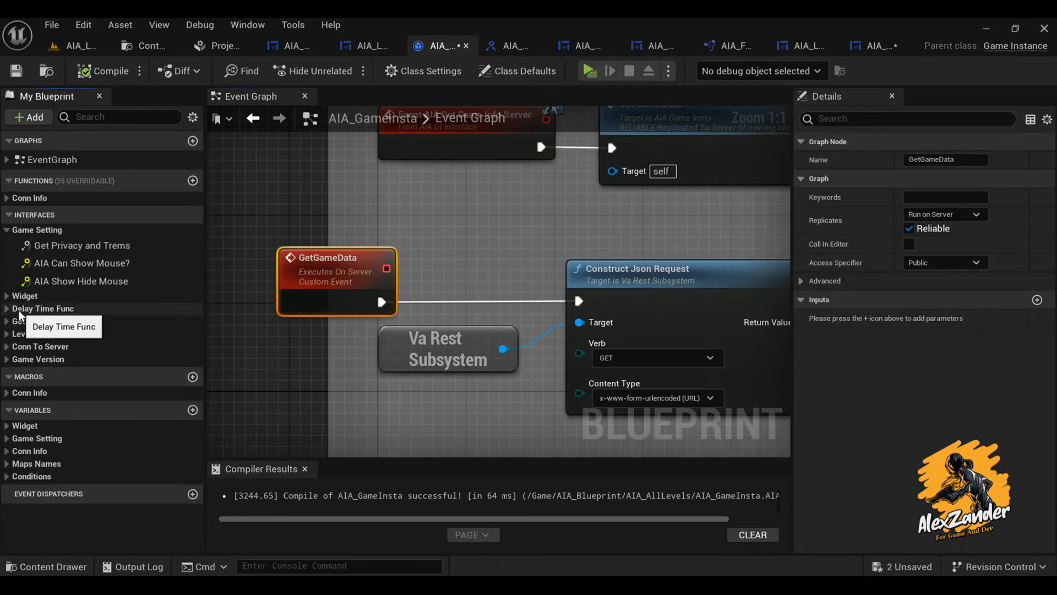
Duplicate the NullErrorConn variable into a new ConnEnd boolean.
{"action": "right_click", "coordinate": [50, 497]}
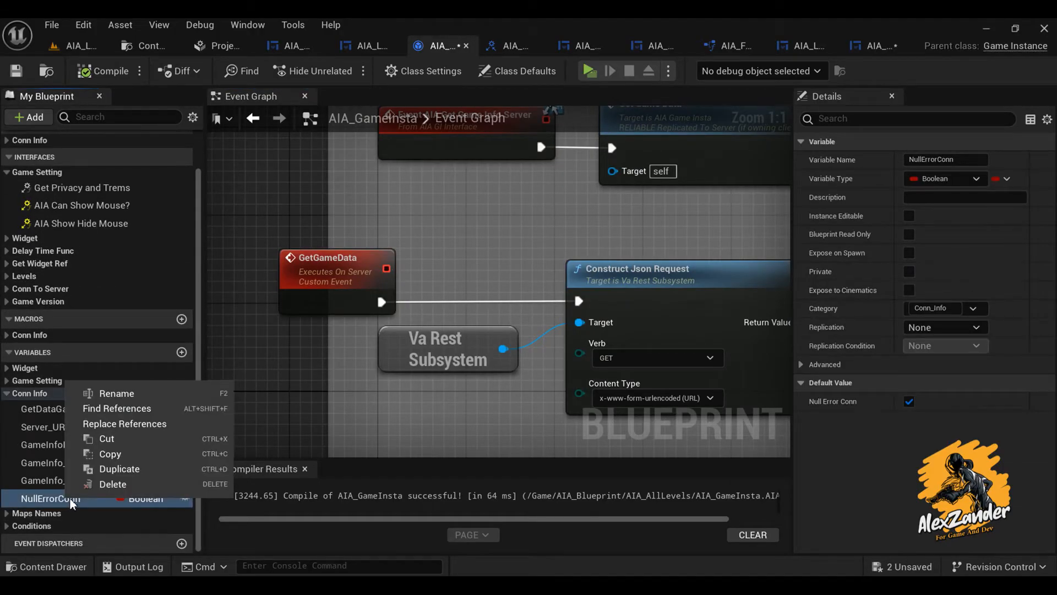
{"action": "mouse_move", "coordinate": [119, 469]}
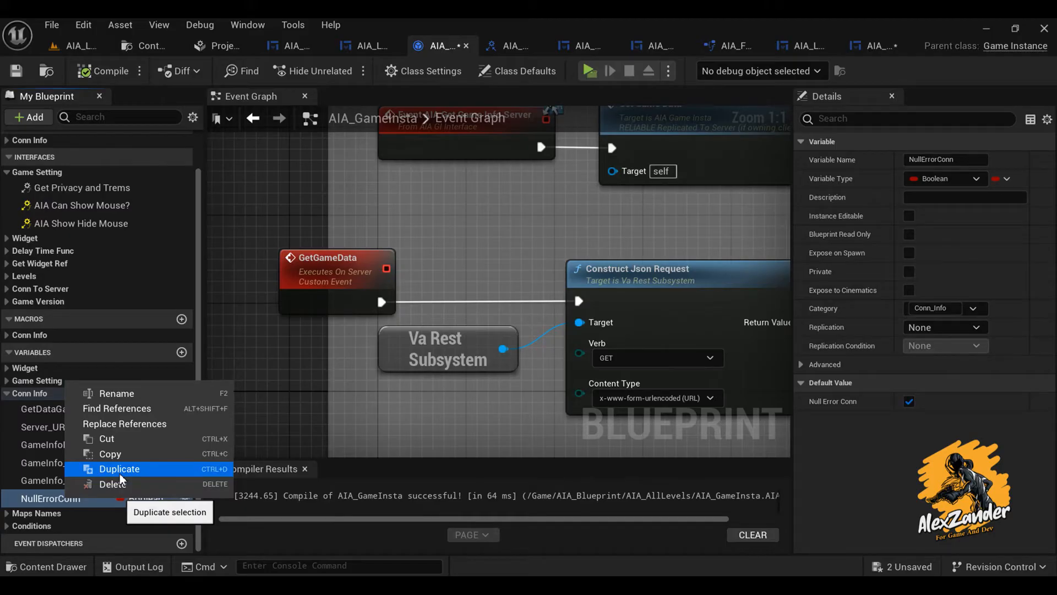
{"action": "left_click", "coordinate": [119, 468]}
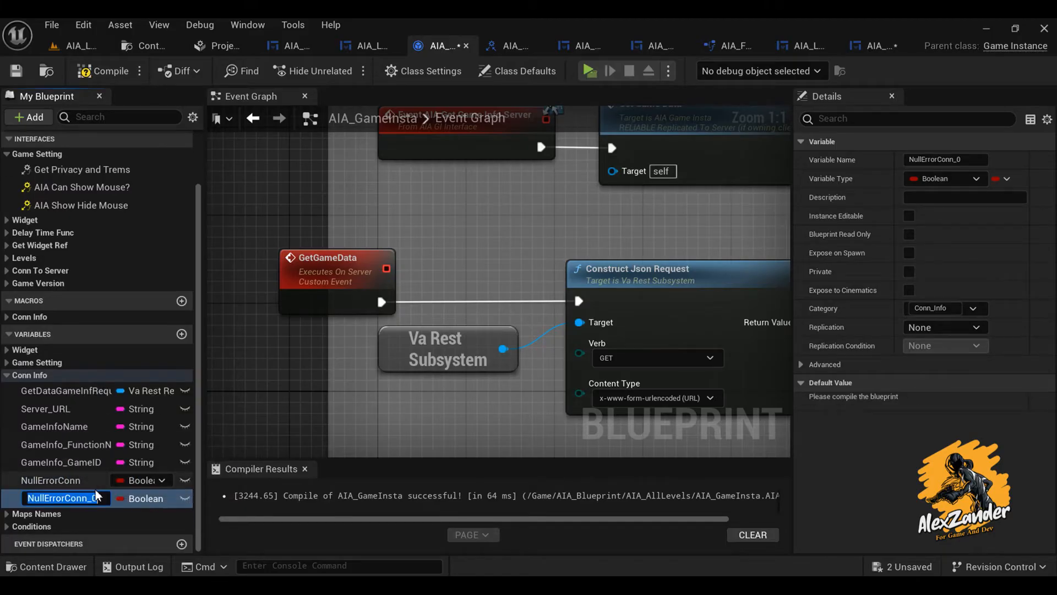
{"action": "type", "text": "ConnEnd"}
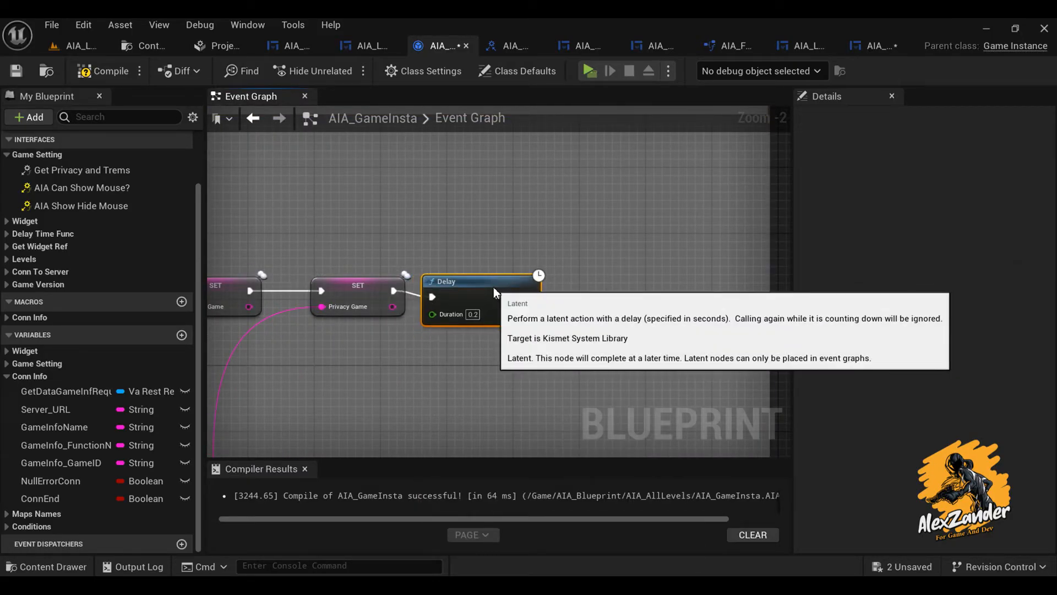
Set the Delay to 1.0 second and default ConnEnd to false.
{"action": "type", "text": "1.0"}
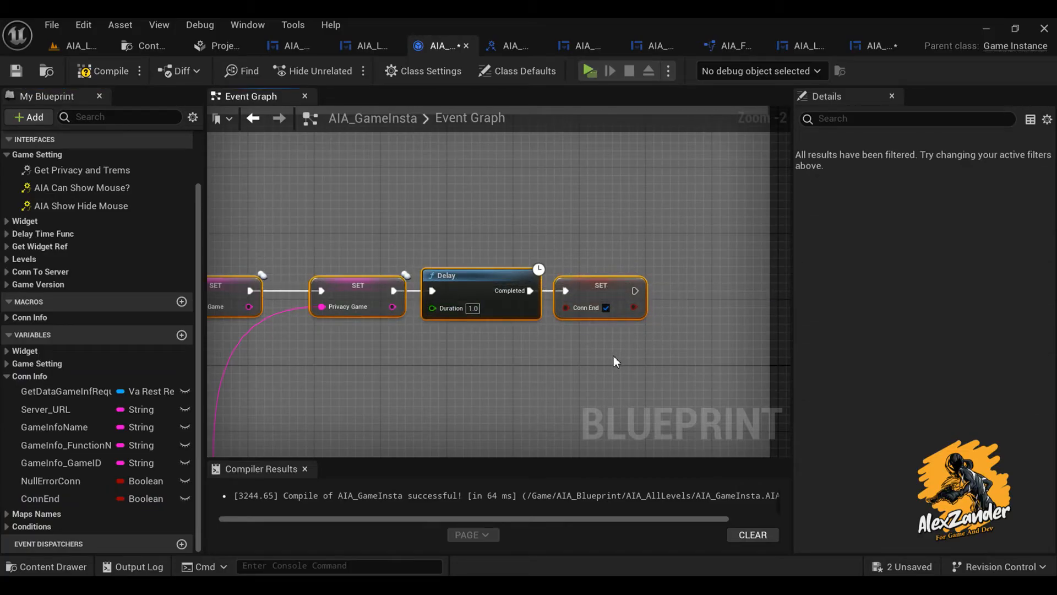
{"action": "left_click", "coordinate": [40, 498]}
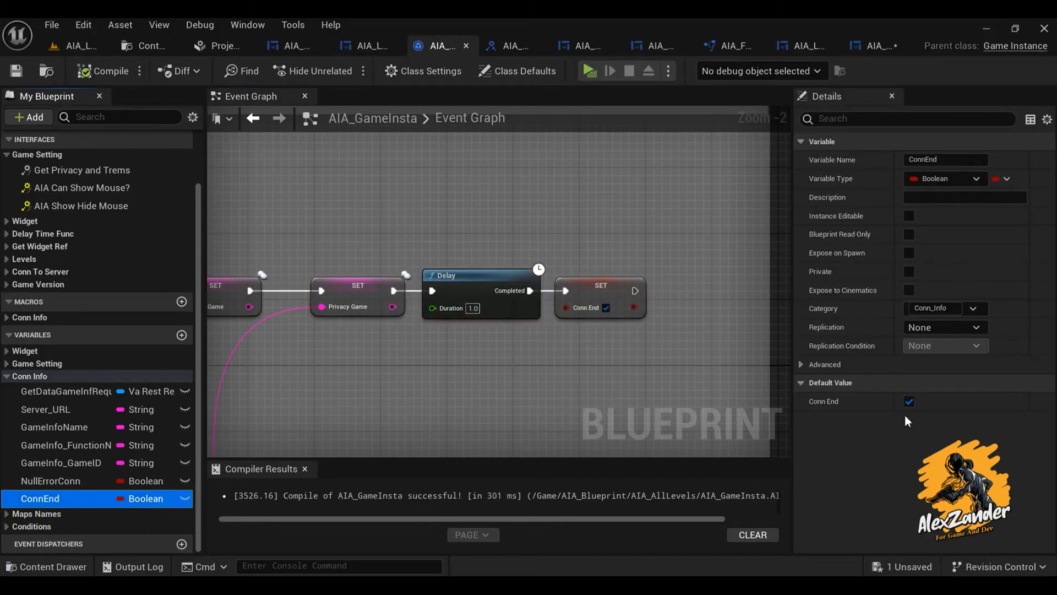
{"action": "left_click", "coordinate": [909, 402]}
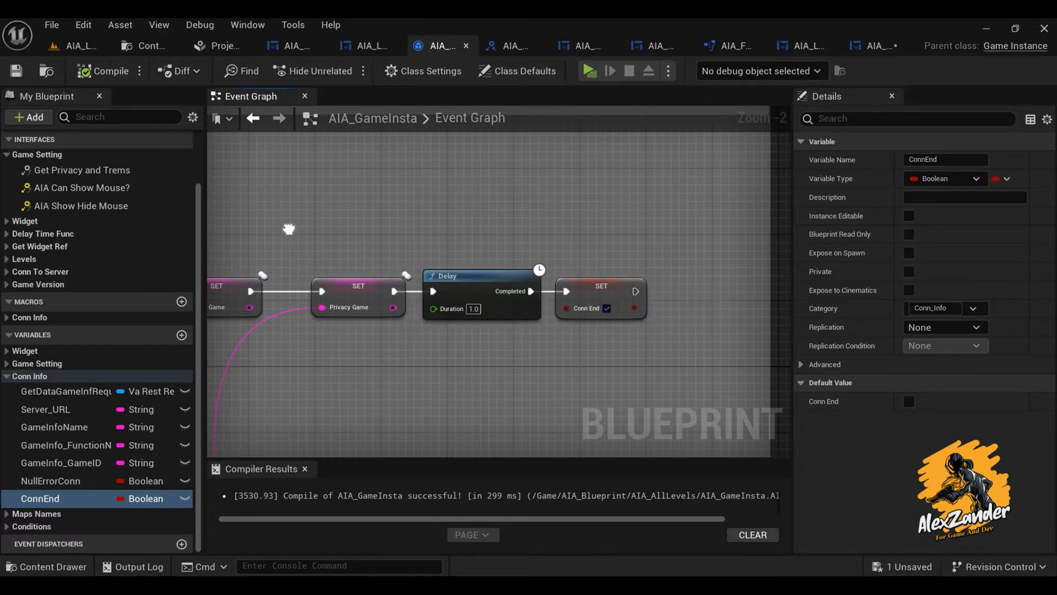
{"action": "scroll", "scroll_direction": "down", "scroll_amount": 3}
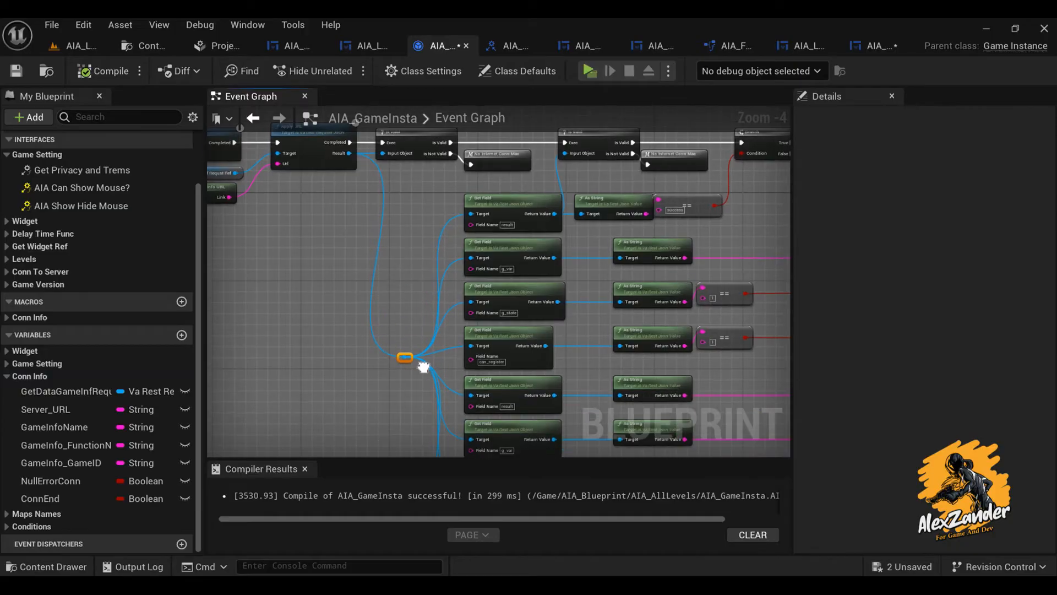
{"action": "scroll", "scroll_direction": "down", "scroll_amount": 3}
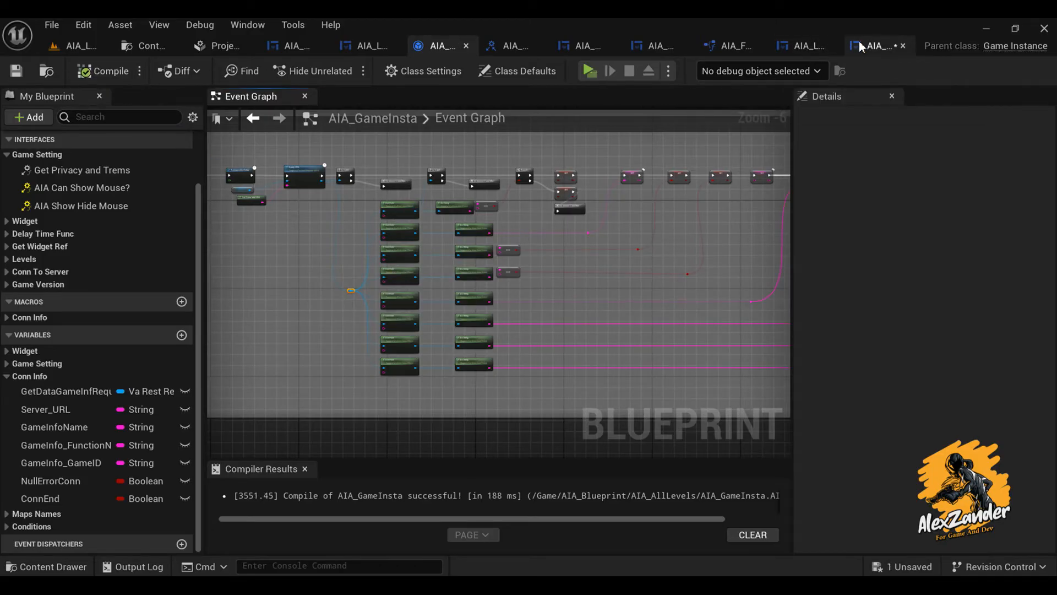
In AIA_GI_Interface, add a ConnState function with a Boolean ConnEnd output.
{"action": "left_click", "coordinate": [873, 46]}
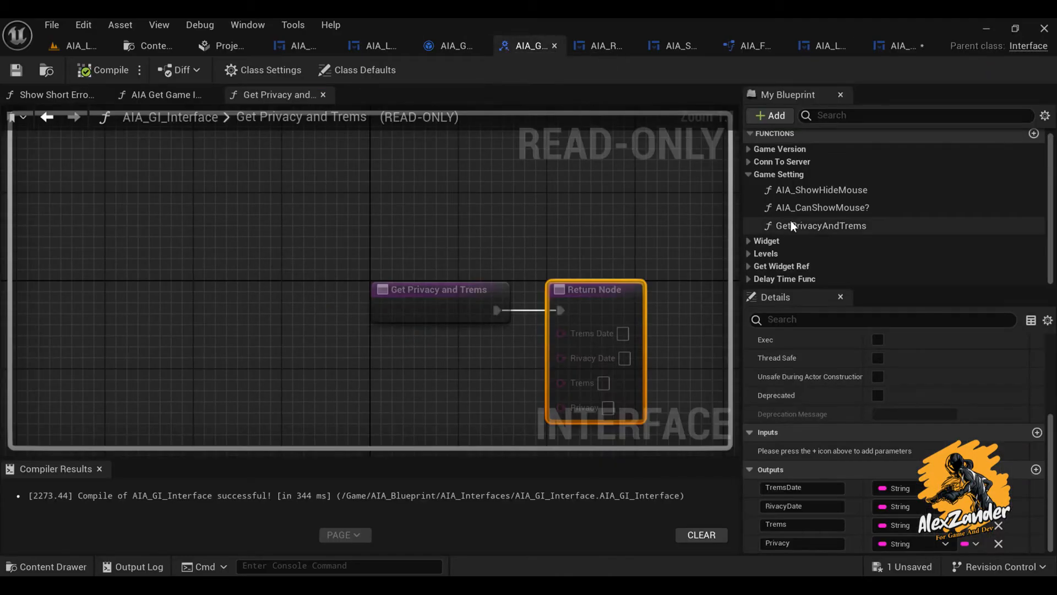
{"action": "left_click", "coordinate": [749, 162]}
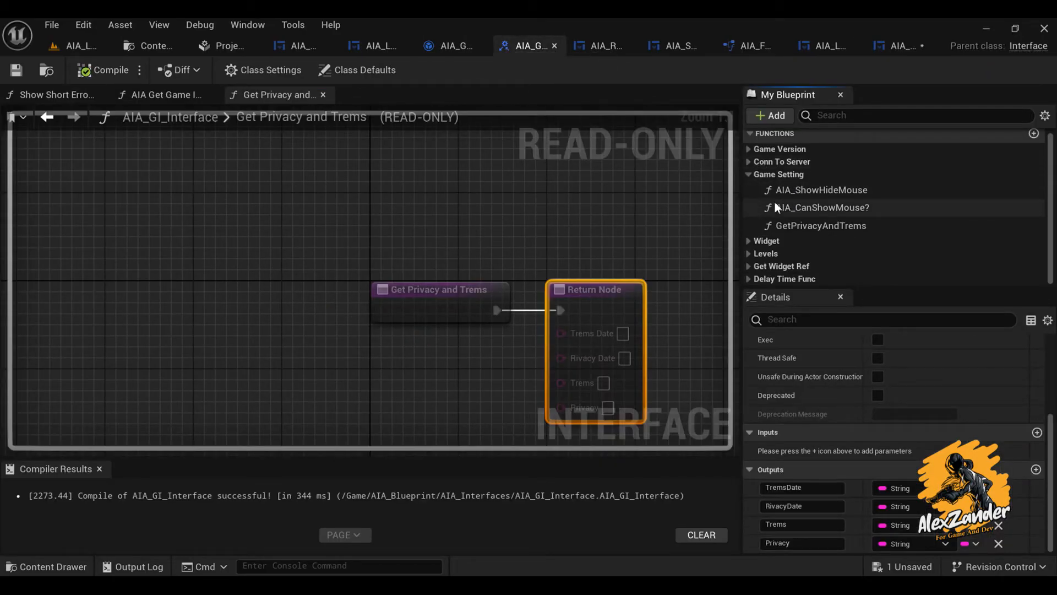
{"action": "left_click", "coordinate": [769, 115]}
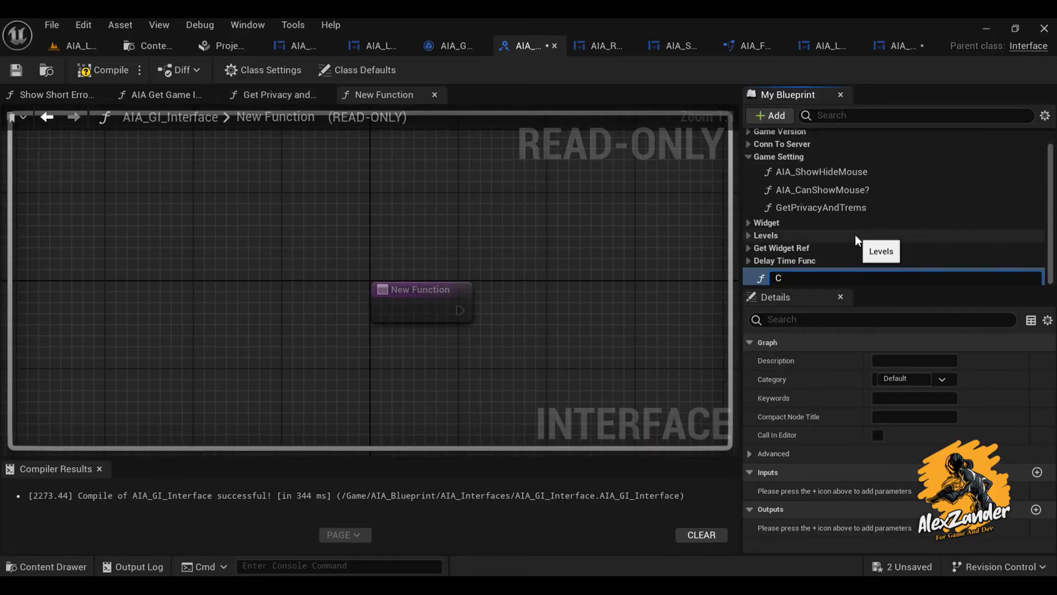
{"action": "type", "text": "ConnState"}
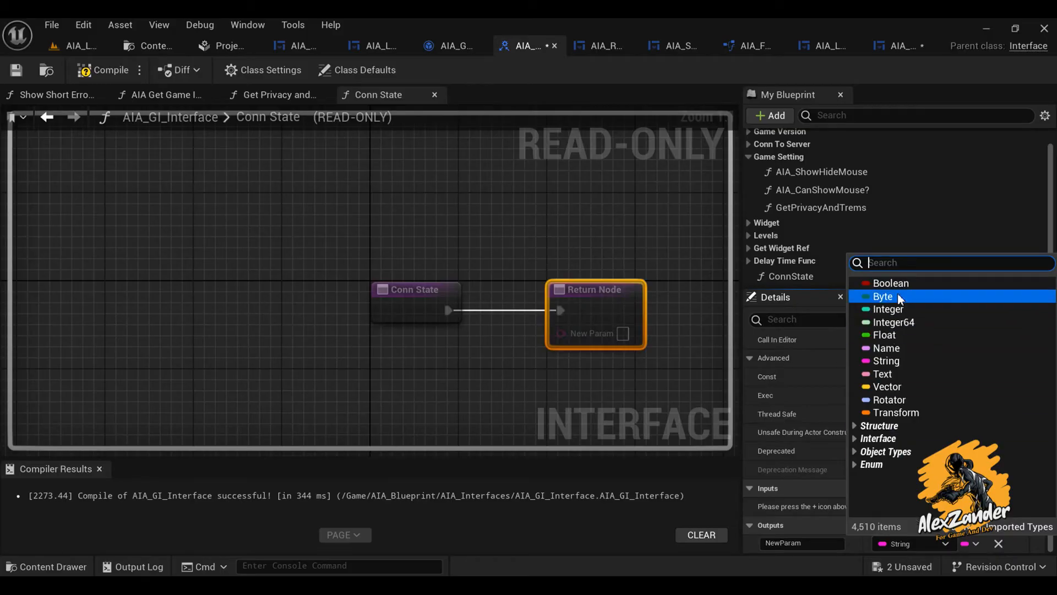
{"action": "left_click", "coordinate": [889, 283]}
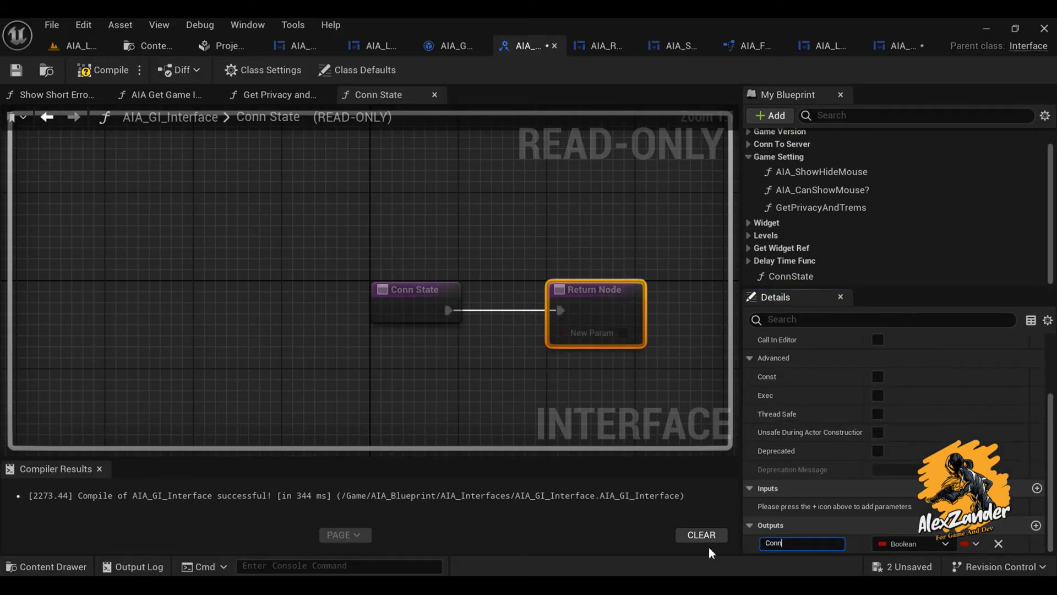
{"action": "type", "text": "End"}
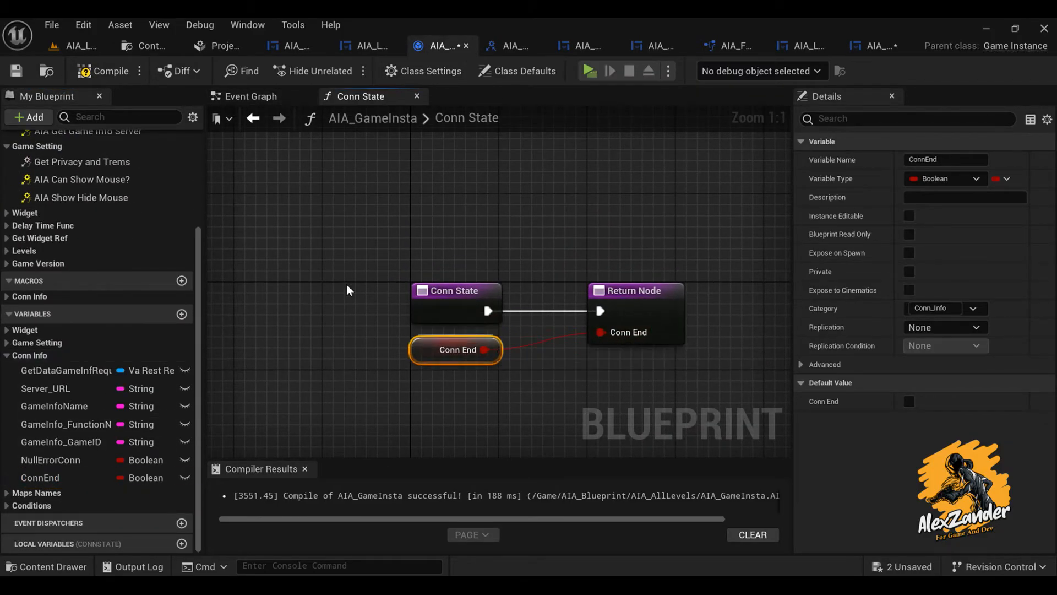
In the privacy and terms widget, add a Branch and a 3-second Delay after the game info request.
{"action": "left_click", "coordinate": [876, 45]}
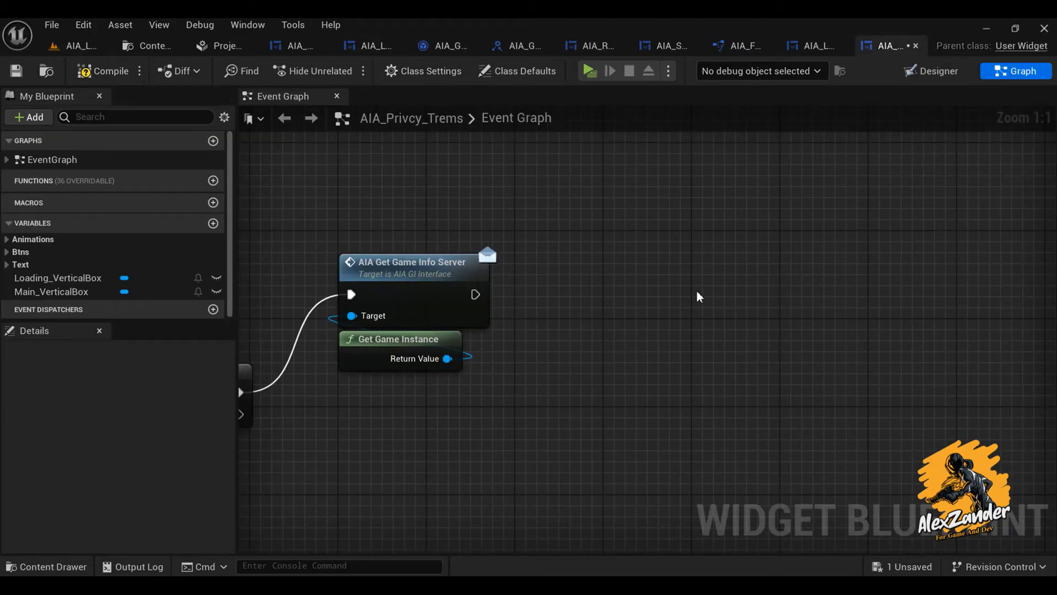
{"action": "left_click_drag", "start_coordinate": [475, 294], "coordinate": [490, 280]}
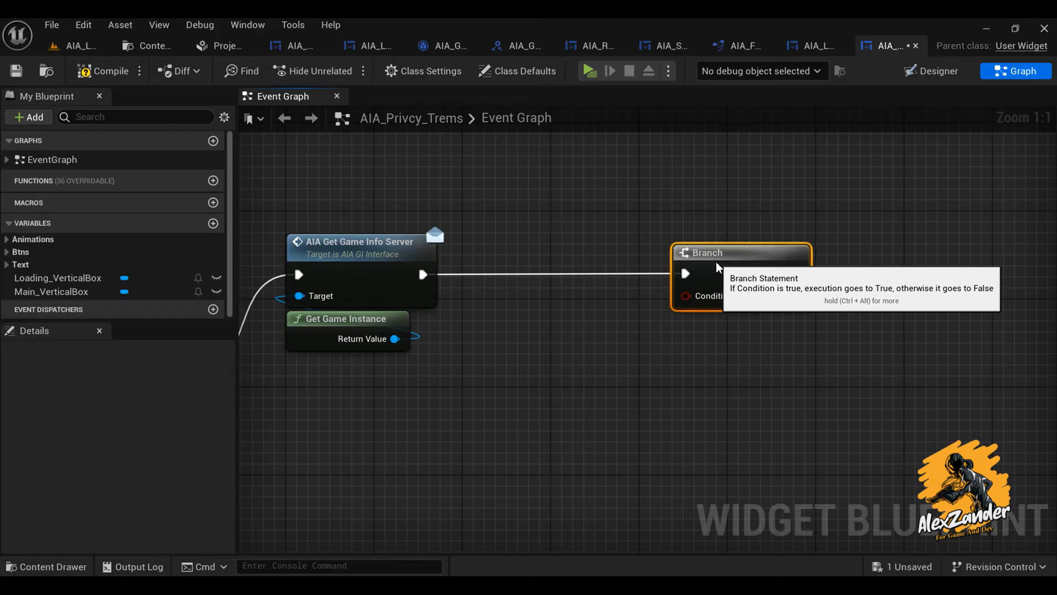
{"action": "type", "text": "dela"}
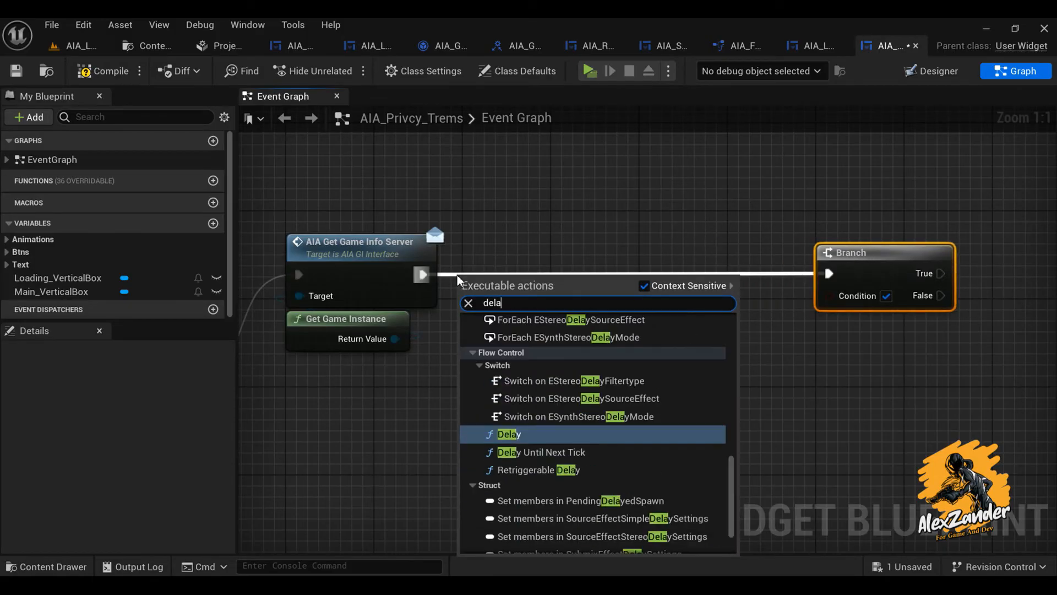
{"action": "left_click", "coordinate": [507, 433]}
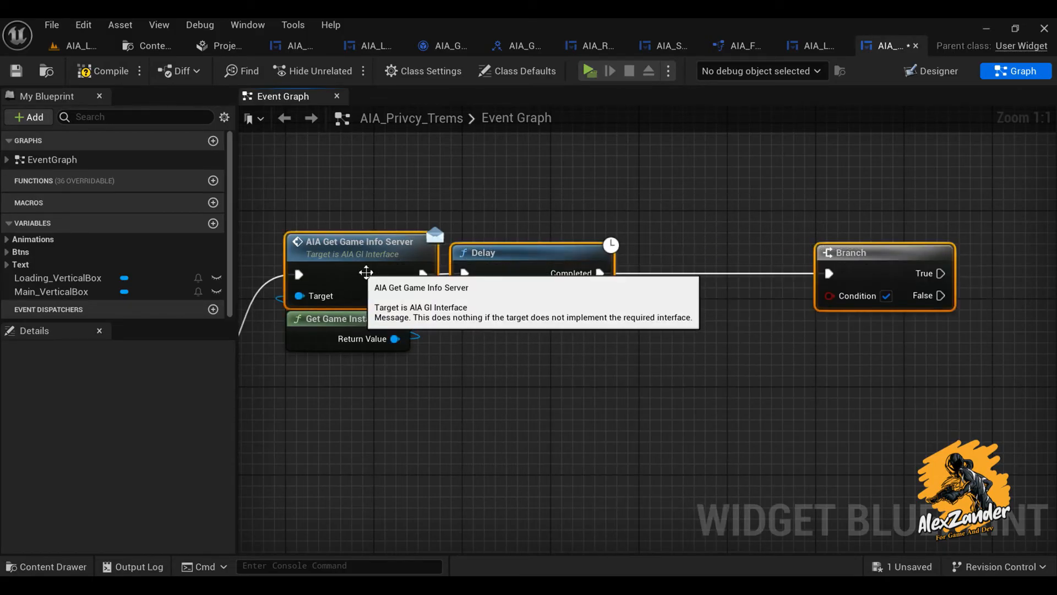
{"action": "mouse_move", "coordinate": [560, 378]}
{"action": "type", "text": "get con"}
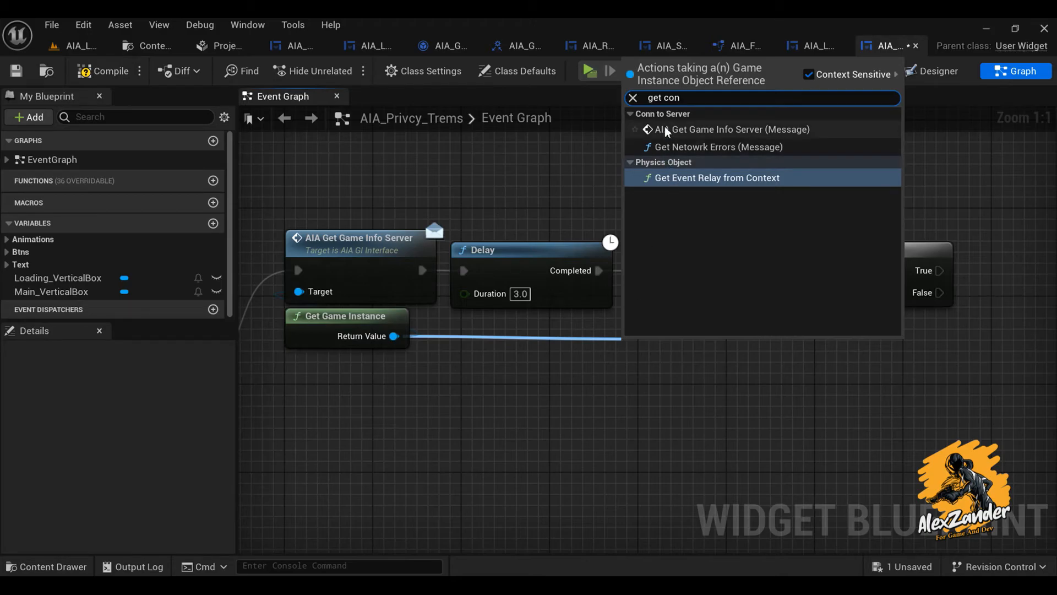
Wire Conn State's Conn End into the Branch and loop False back to AIA Get Game Info Server.
{"action": "type", "text": "c"}
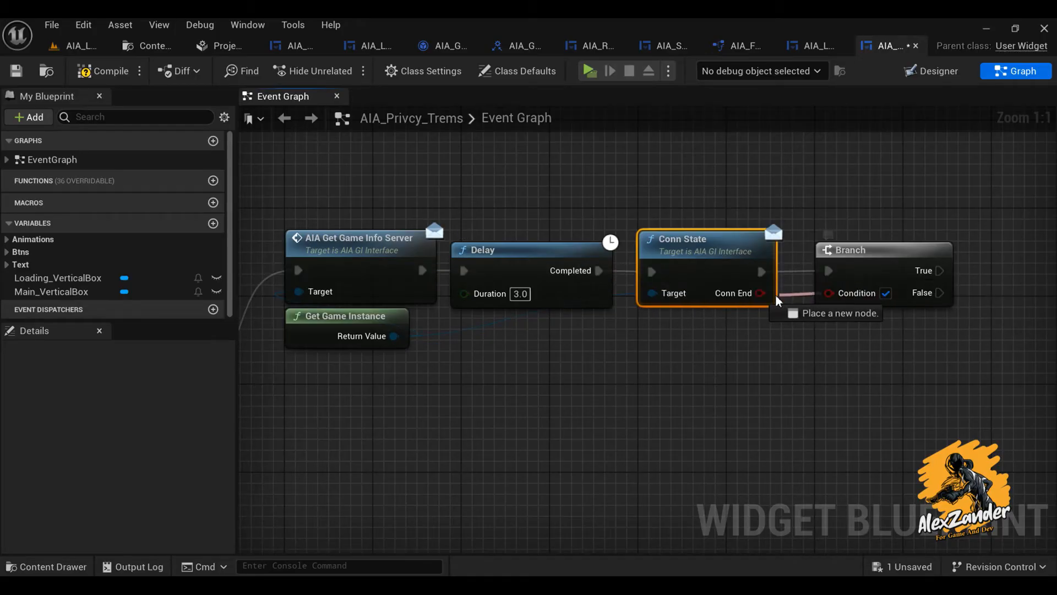
{"action": "left_click_drag", "start_coordinate": [394, 336], "coordinate": [651, 291]}
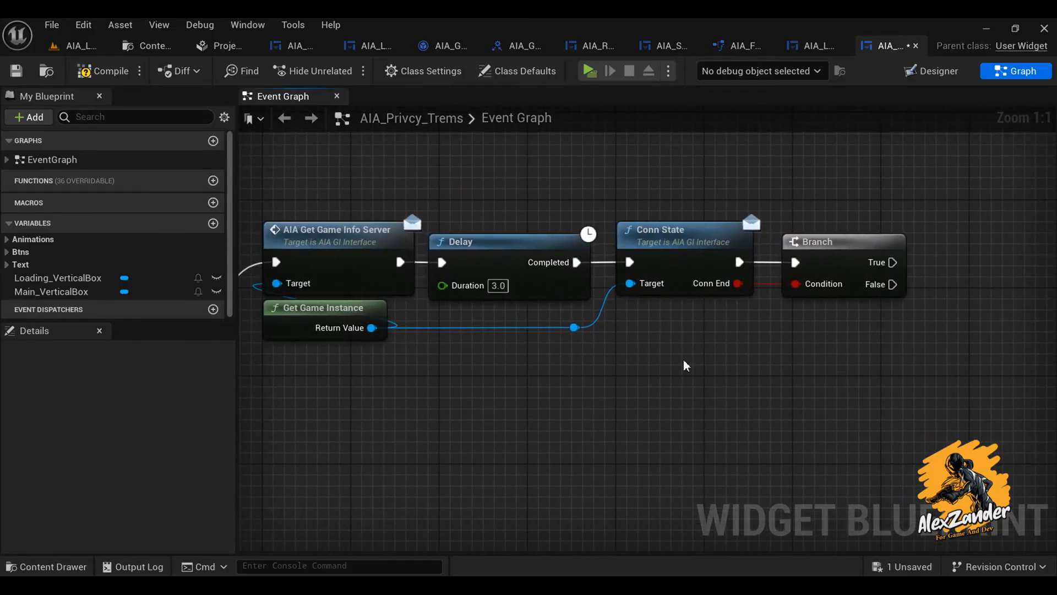
{"action": "left_click_drag", "start_coordinate": [685, 365], "coordinate": [716, 342]}
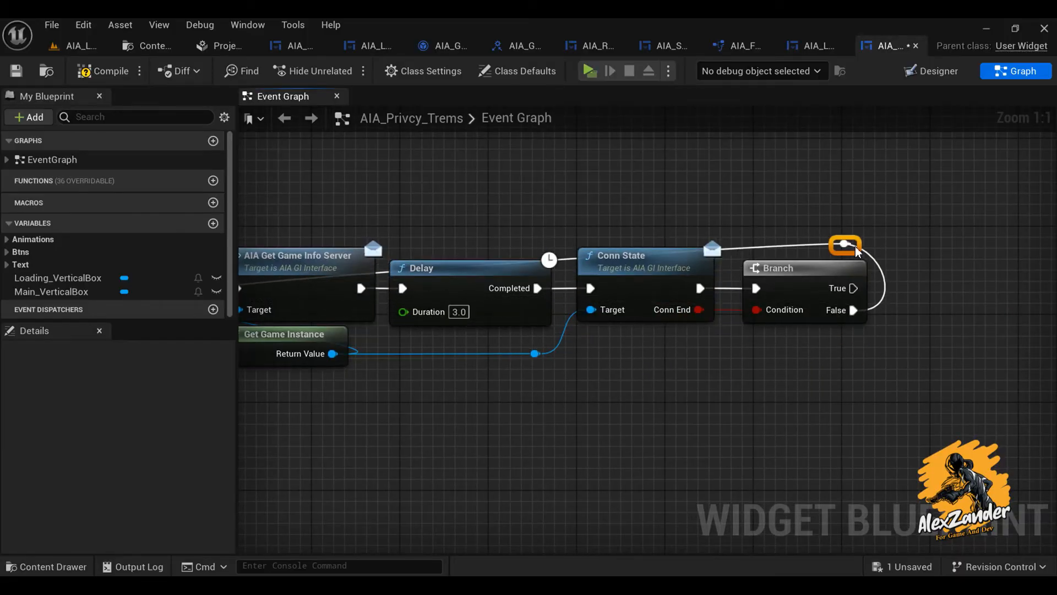
{"action": "left_click_drag", "start_coordinate": [845, 245], "coordinate": [801, 223]}
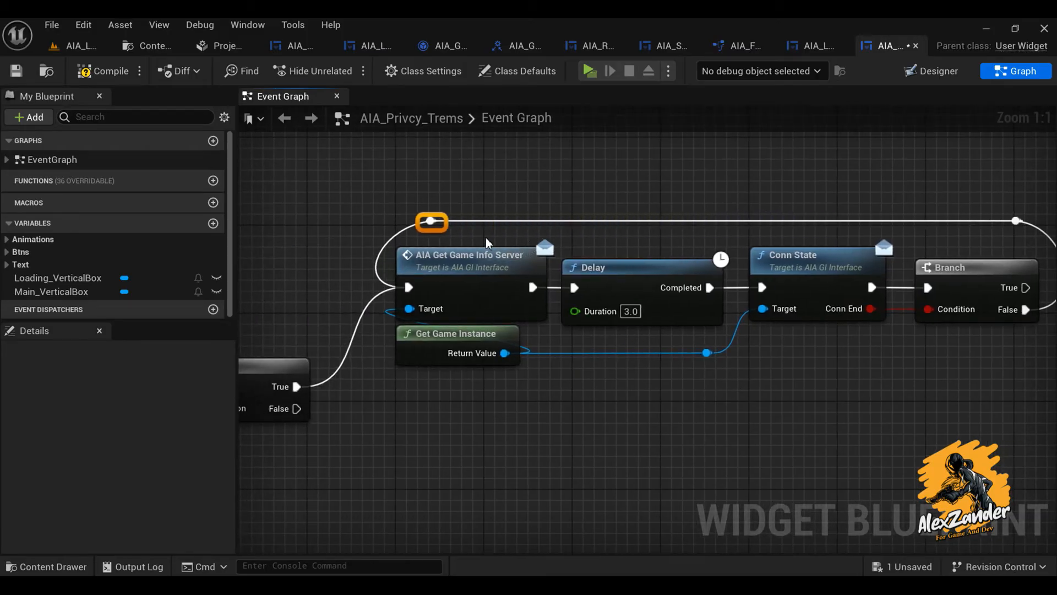
{"action": "left_click_drag", "start_coordinate": [430, 222], "coordinate": [574, 222]}
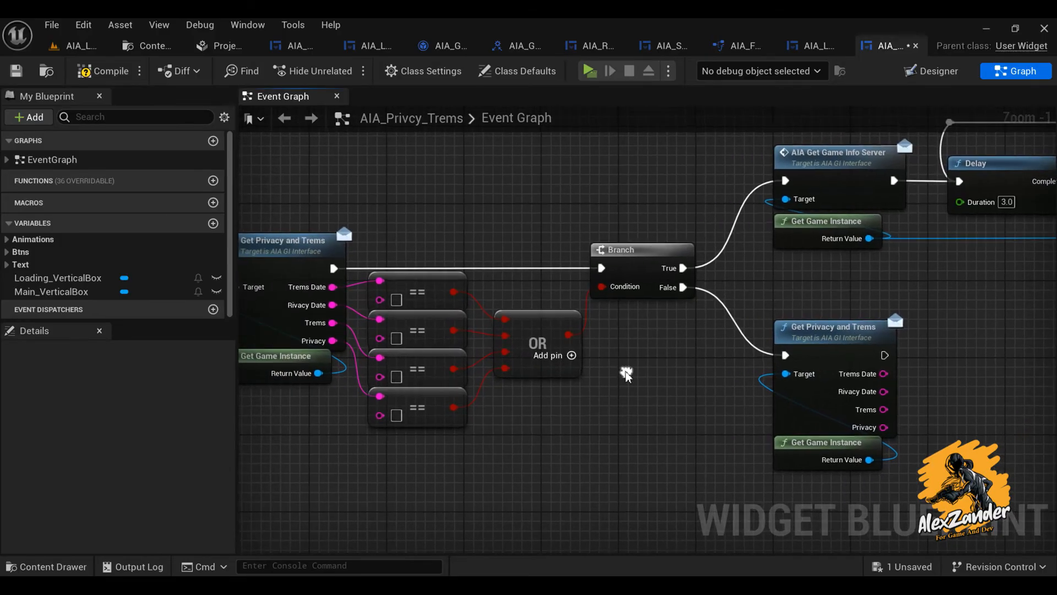
Add a GetDateFromServer custom event driving Get Privacy and Trems, then return to AIA_GameInsta's Conn State.
{"action": "left_click", "coordinate": [626, 373]}
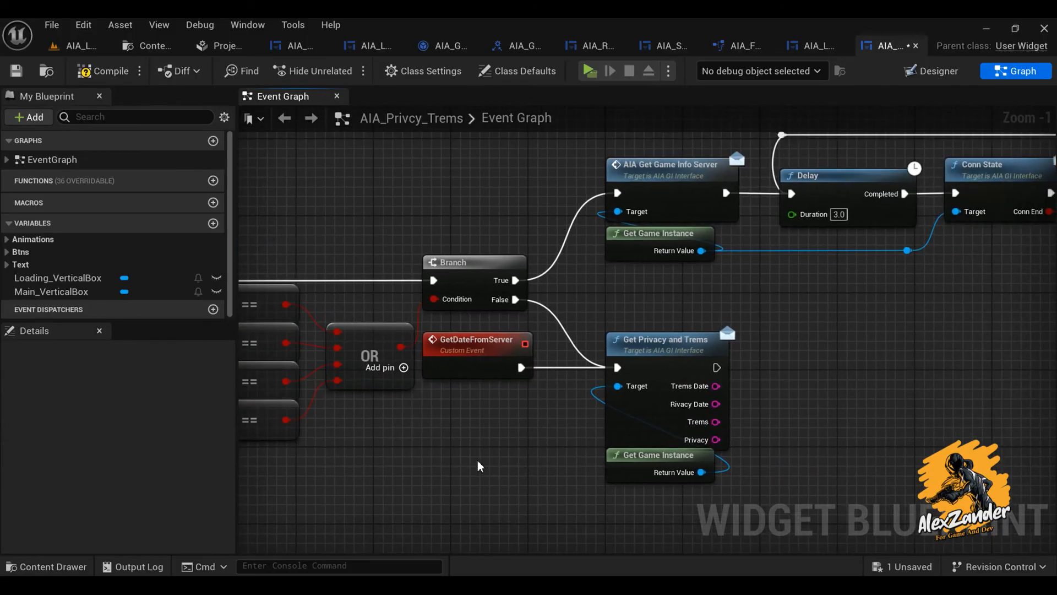
{"action": "left_click_drag", "start_coordinate": [478, 465], "coordinate": [627, 414]}
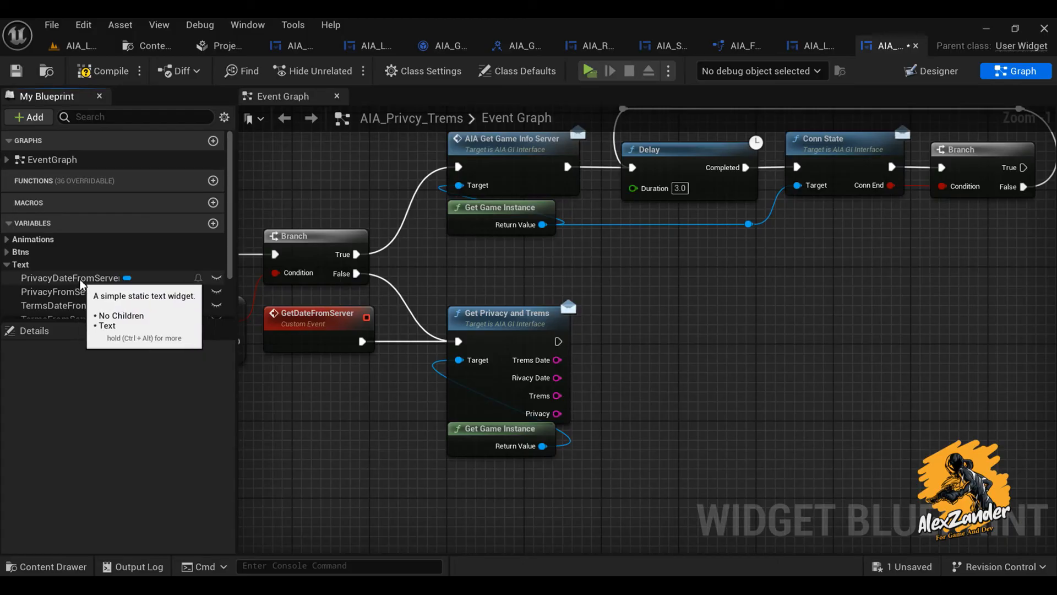
{"action": "left_click", "coordinate": [440, 45]}
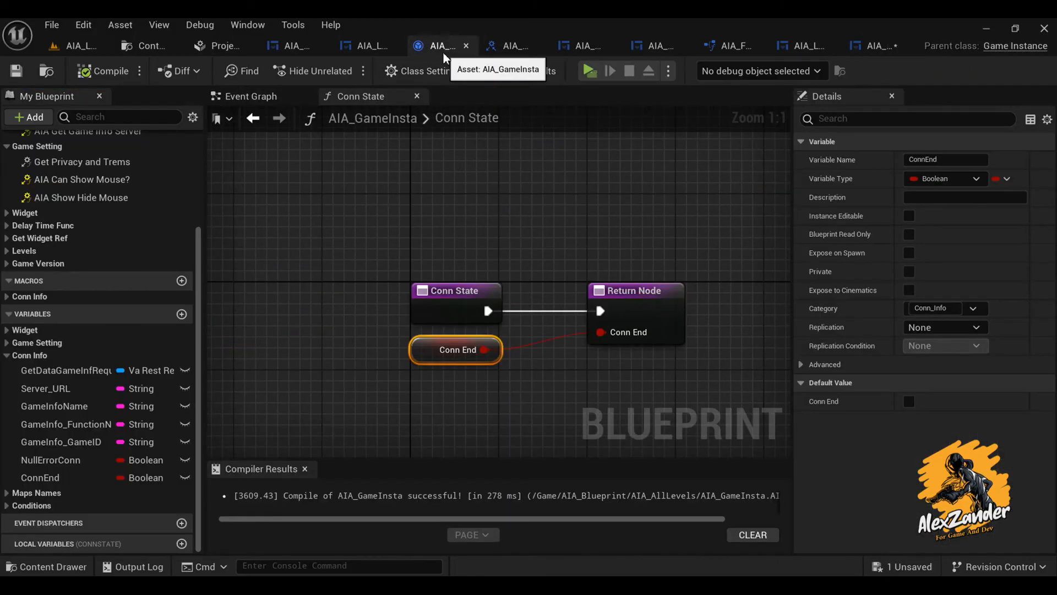
{"action": "left_click", "coordinate": [252, 96]}
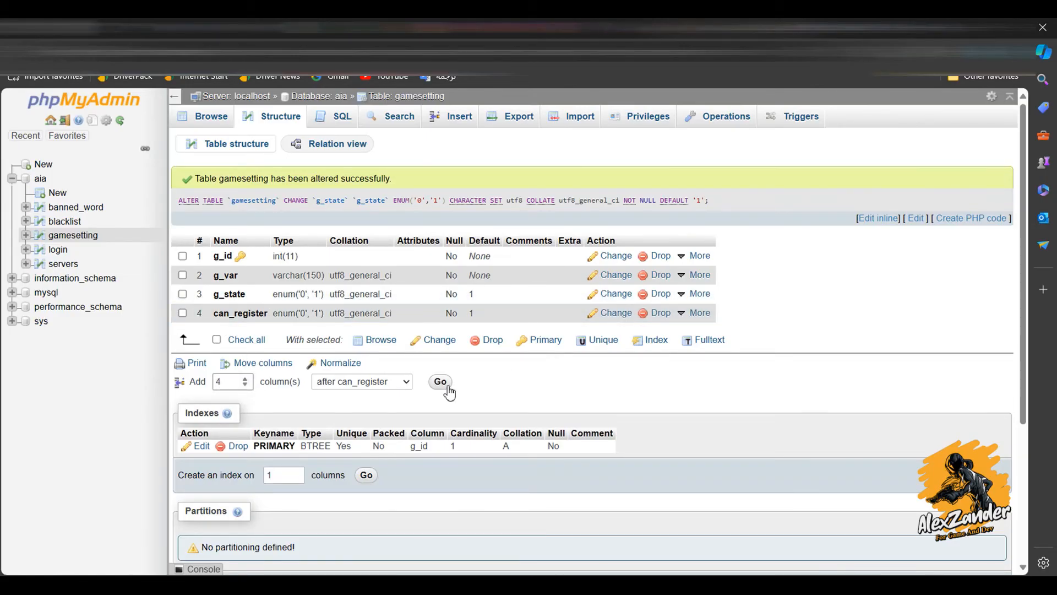
Add VARCHAR(150)/TEXT columns g_trems_date, g_trems, g_privacy_date, g_privacy after can_register, then browse the rows.
{"action": "left_click", "coordinate": [440, 382]}
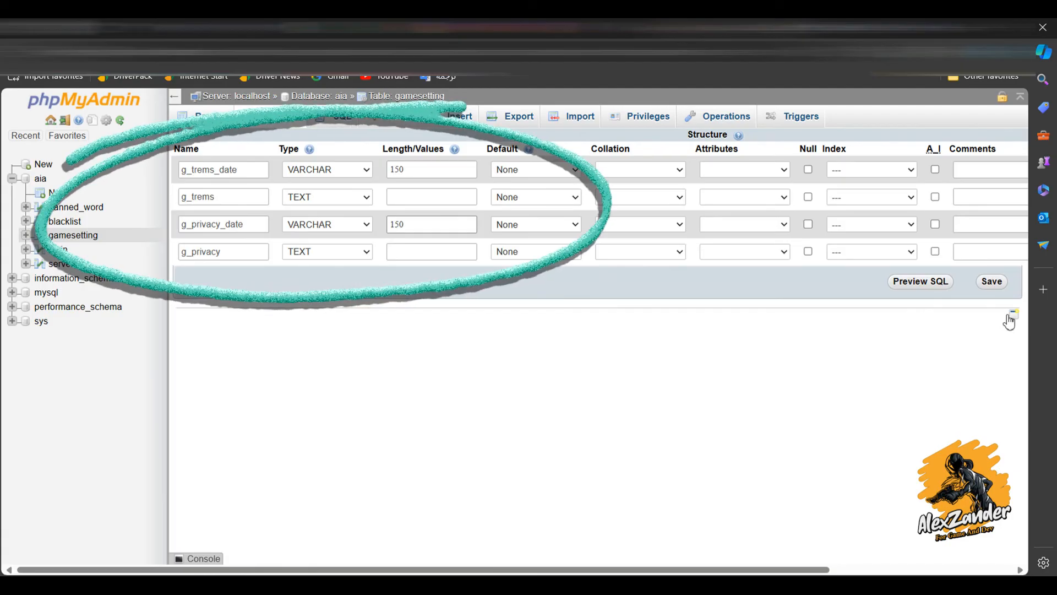
{"action": "left_click", "coordinate": [992, 282]}
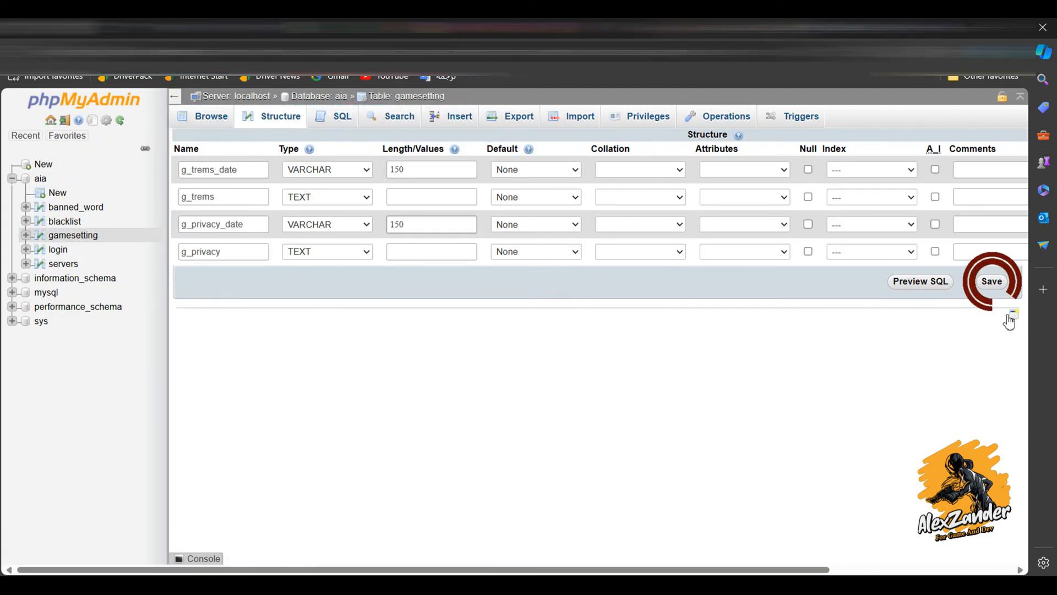
{"action": "left_click", "coordinate": [991, 281]}
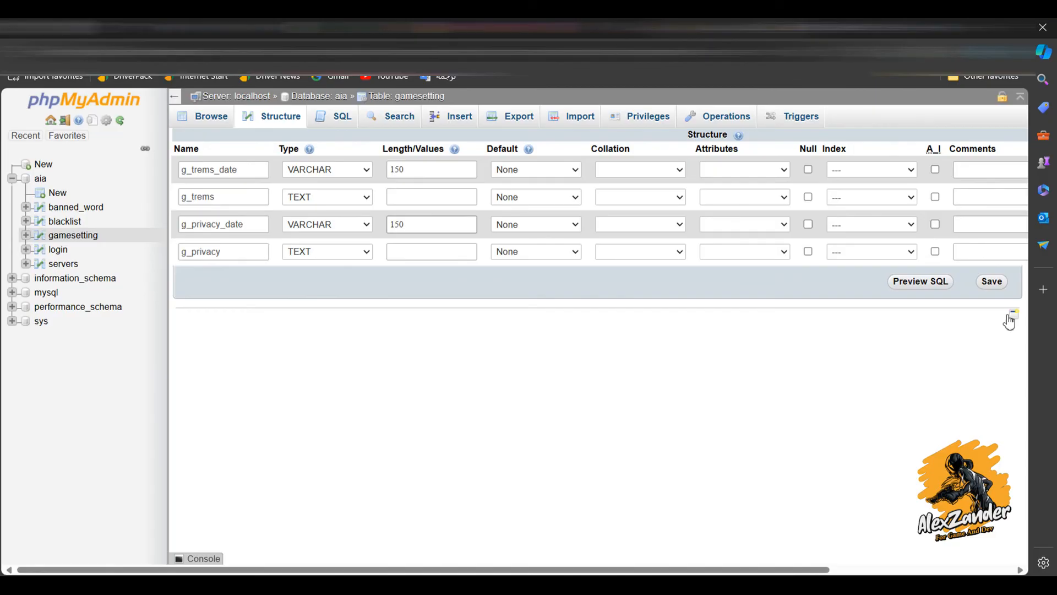
{"action": "left_click", "coordinate": [990, 281]}
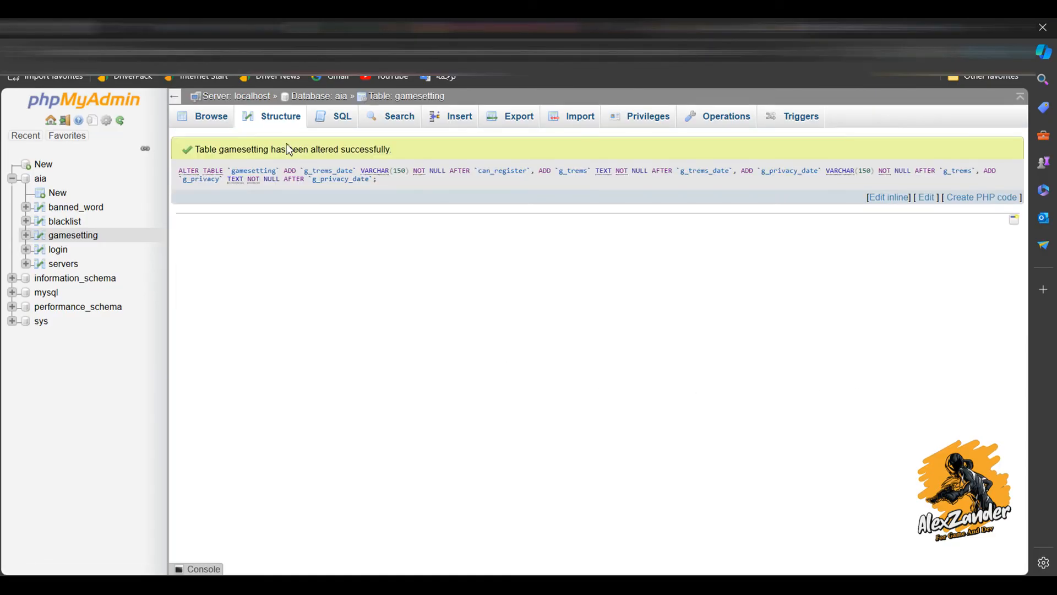
{"action": "left_click", "coordinate": [210, 116]}
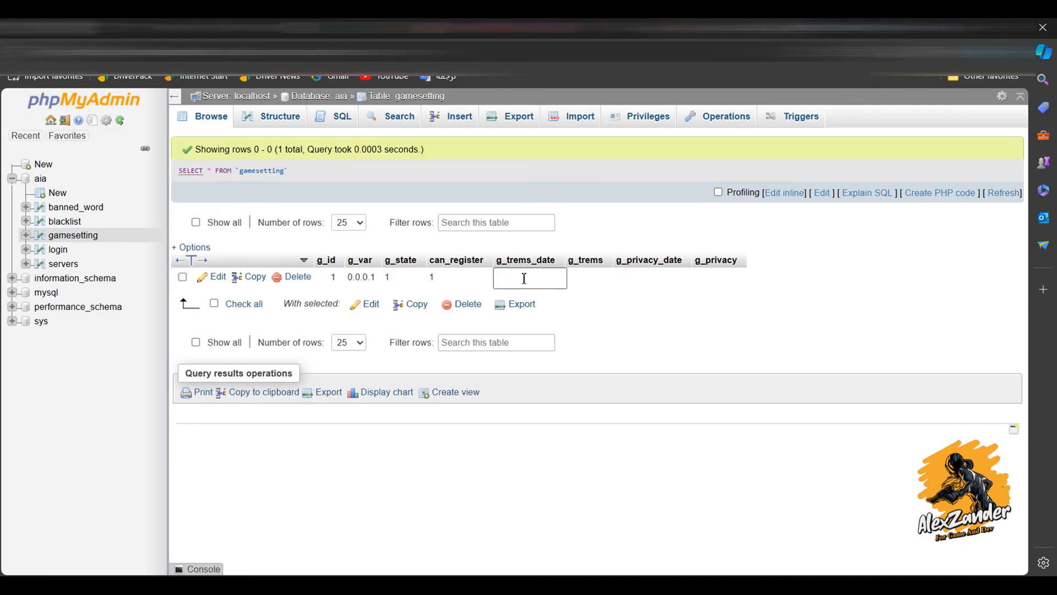